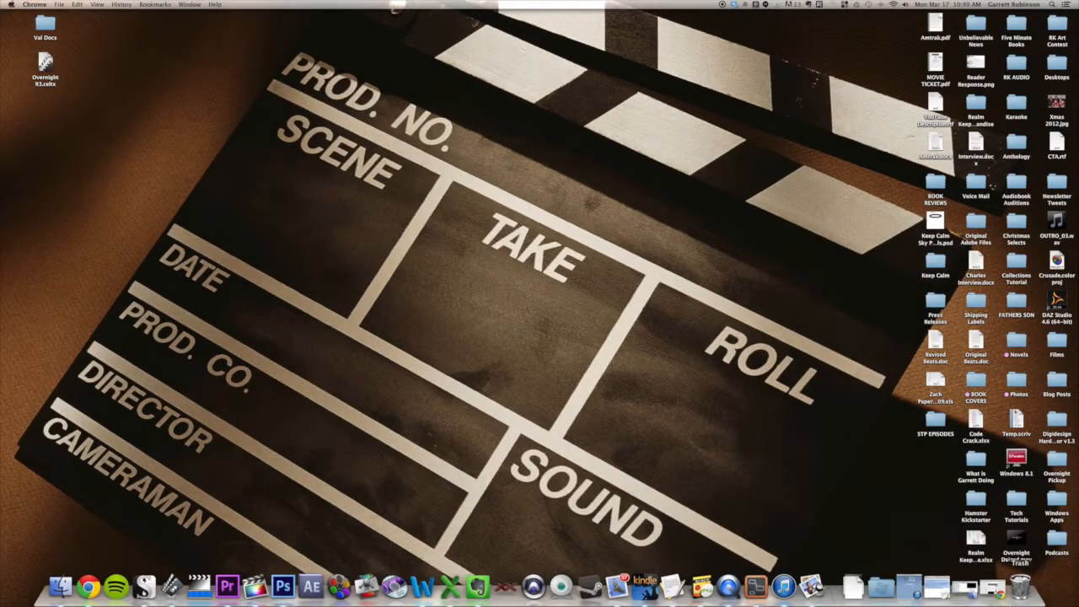
Bring up the podcast website and go to its WordPress admin dashboard
{"action": "left_click", "coordinate": [84, 585]}
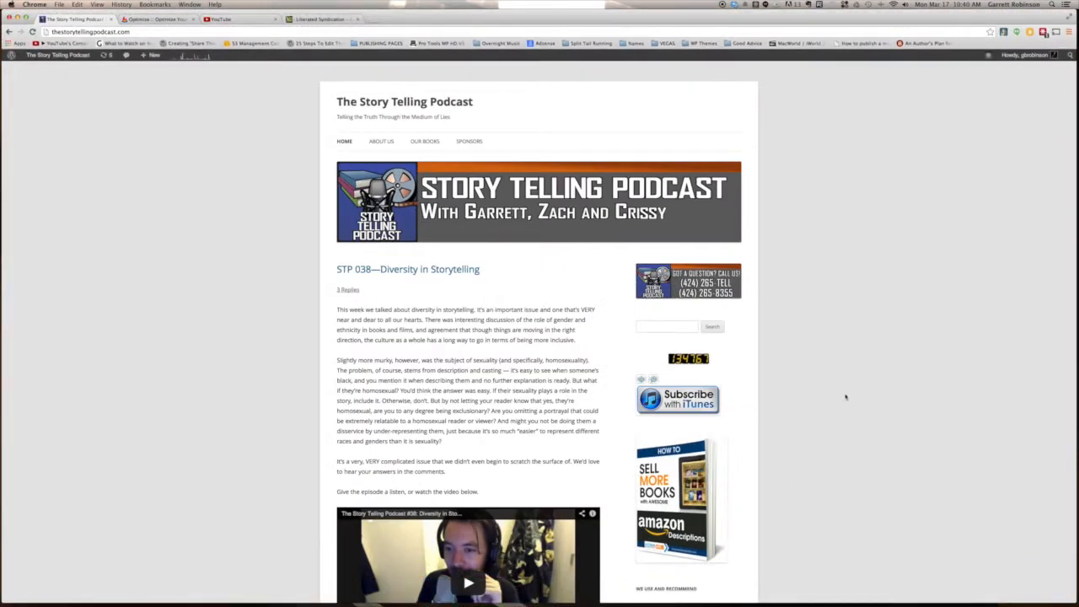
{"action": "mouse_move", "coordinate": [278, 216]}
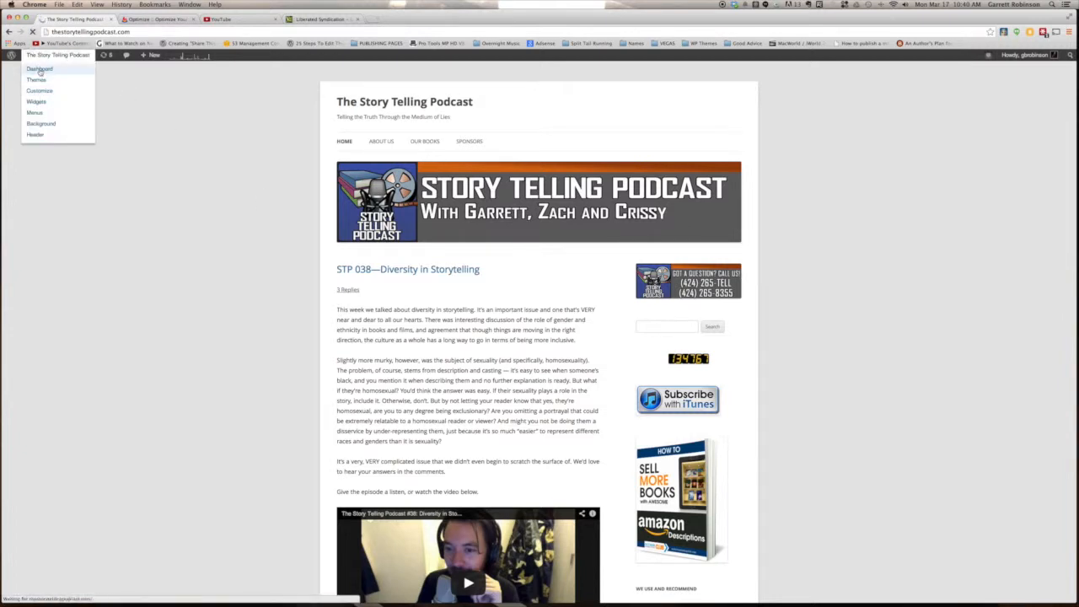
{"action": "left_click", "coordinate": [39, 67]}
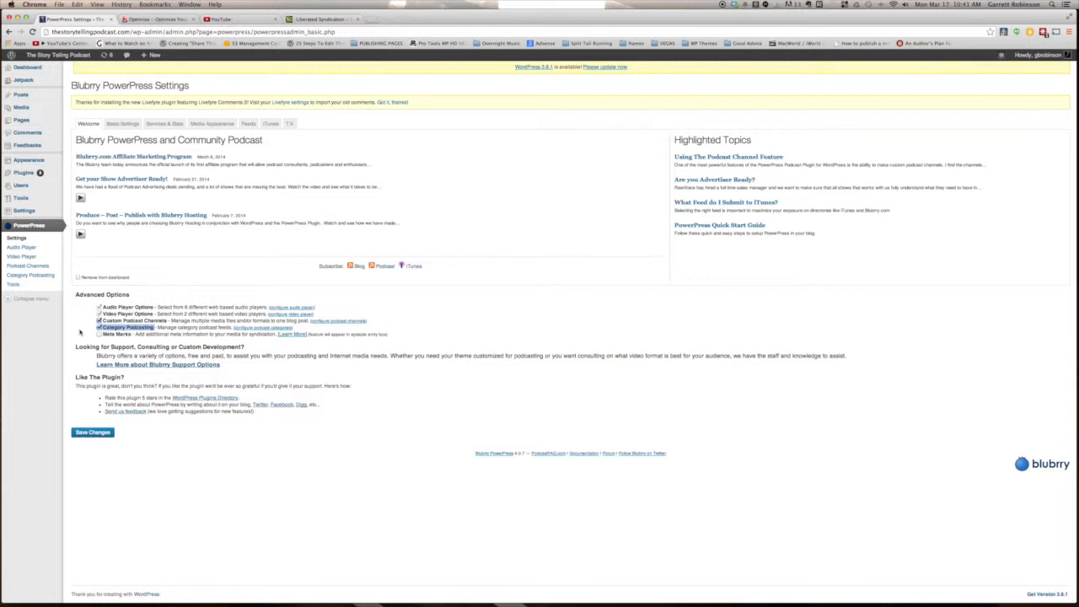
{"action": "mouse_move", "coordinate": [30, 276]}
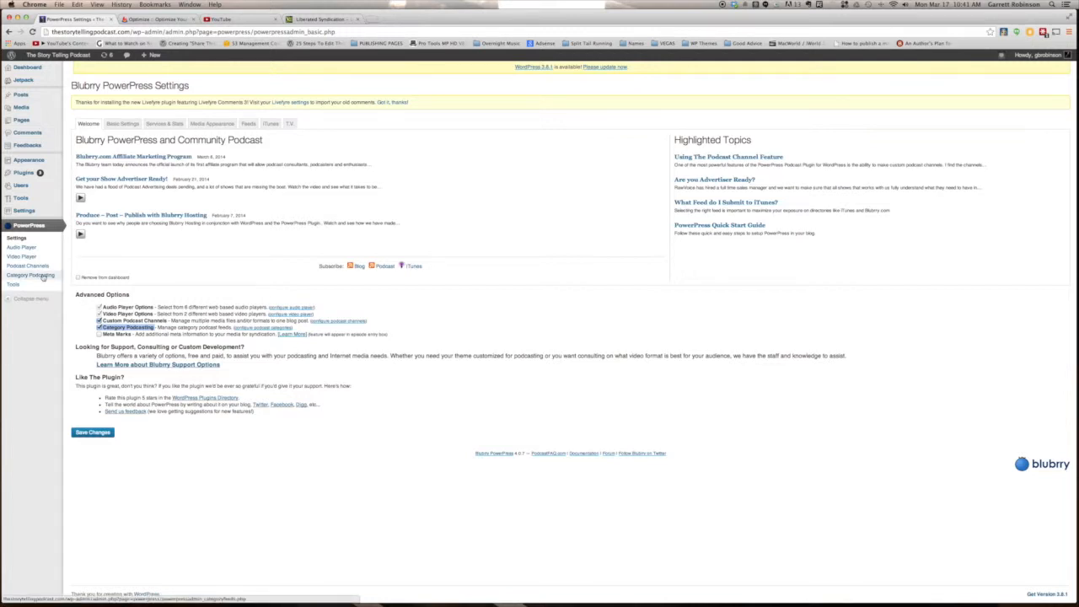
Open PowerPress Category Podcasting, listing the STP Podcast Episodes feed
{"action": "left_click", "coordinate": [31, 275]}
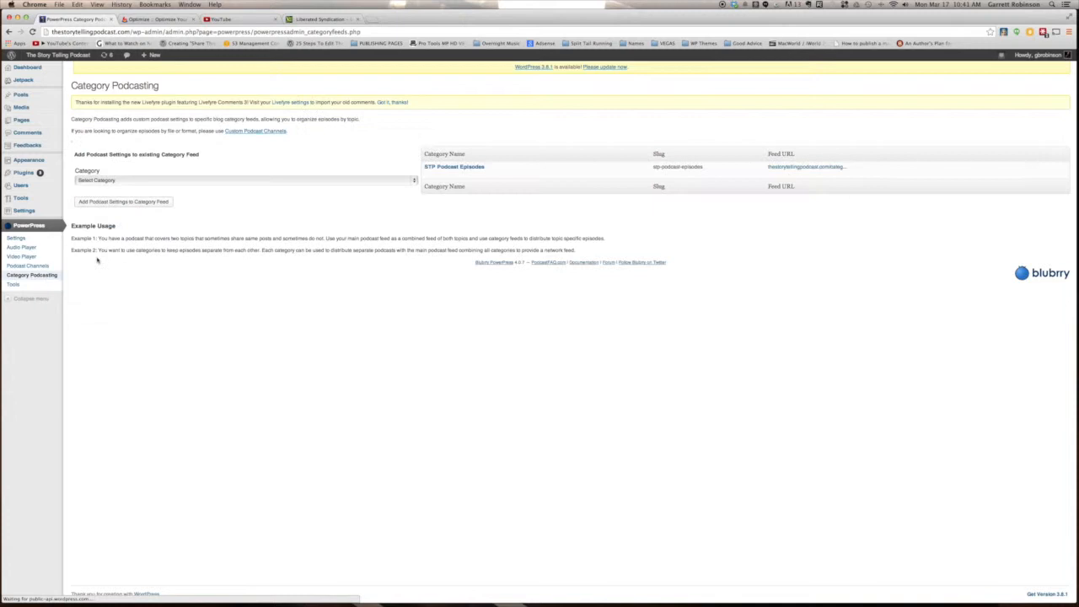
{"action": "left_click", "coordinate": [243, 179]}
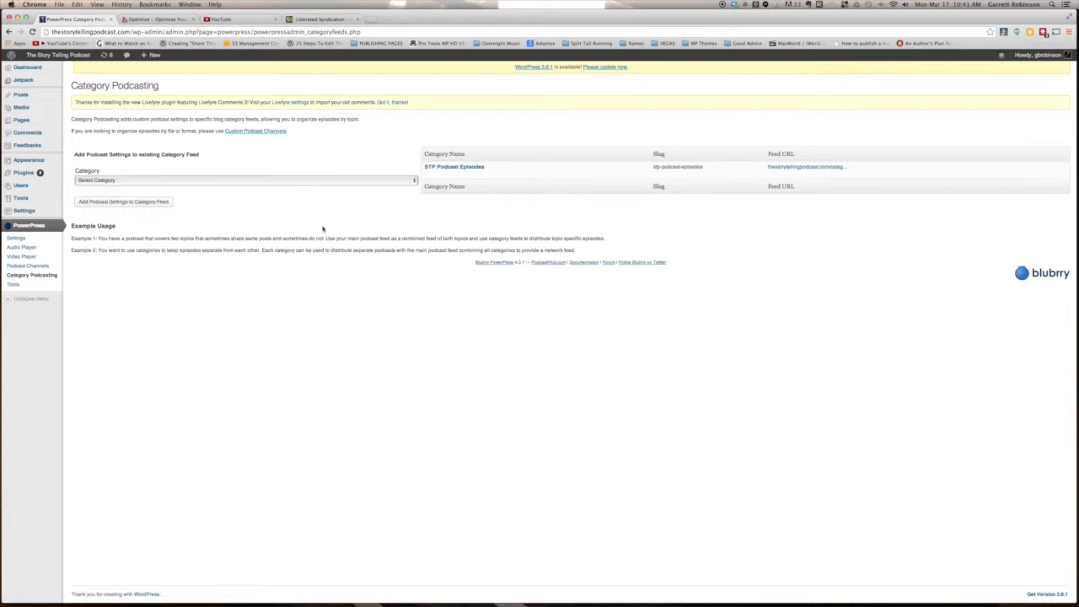
{"action": "mouse_move", "coordinate": [454, 167]}
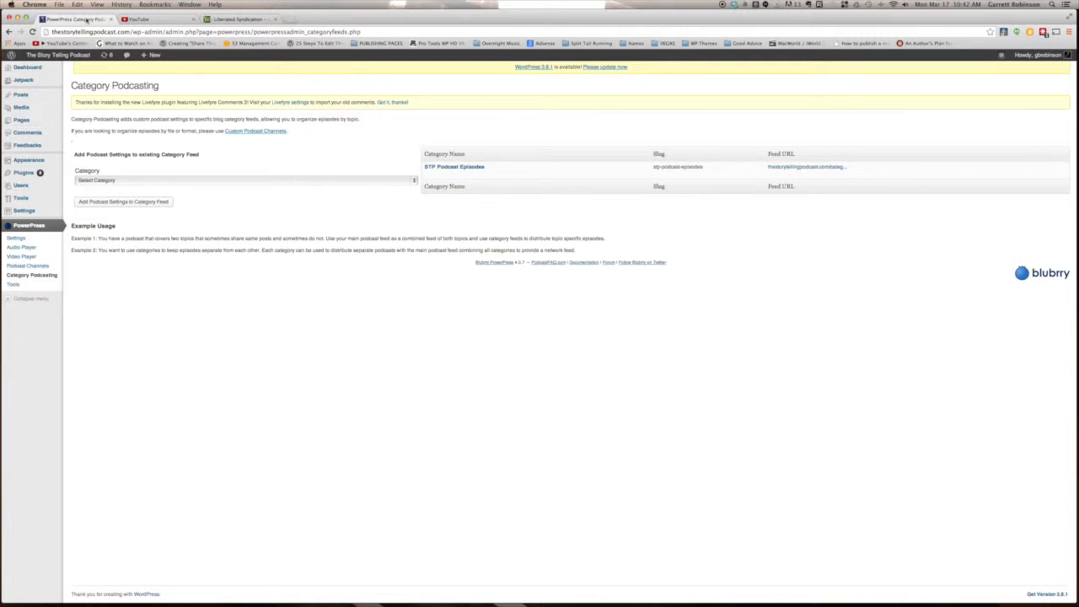
Go to feedburner.com and open The Story Telling Podcast feed from My Feeds
{"action": "type", "text": "feedburner.com"}
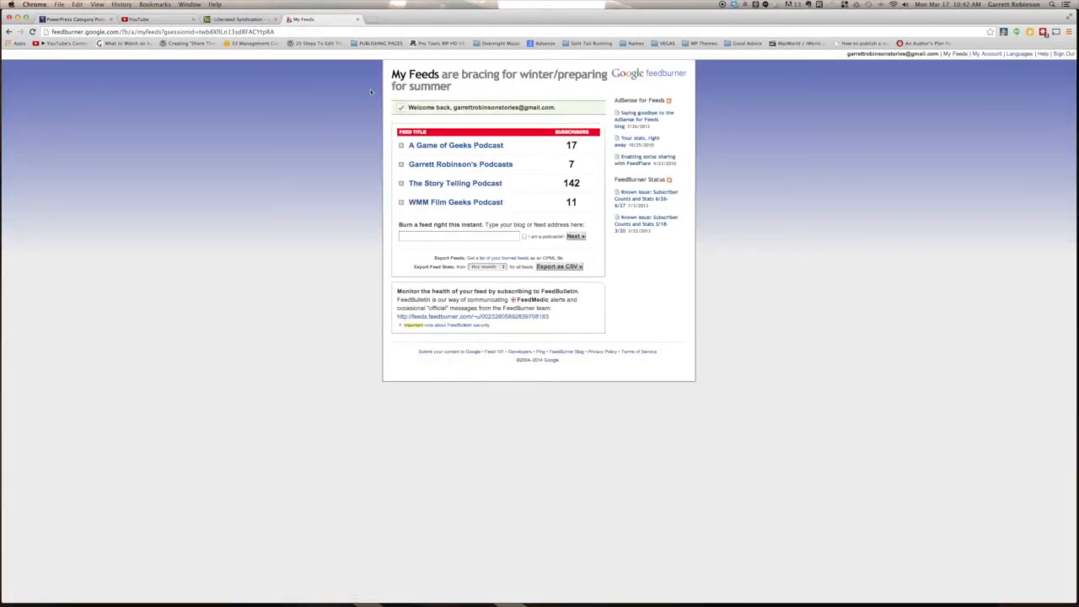
{"action": "left_click", "coordinate": [459, 236]}
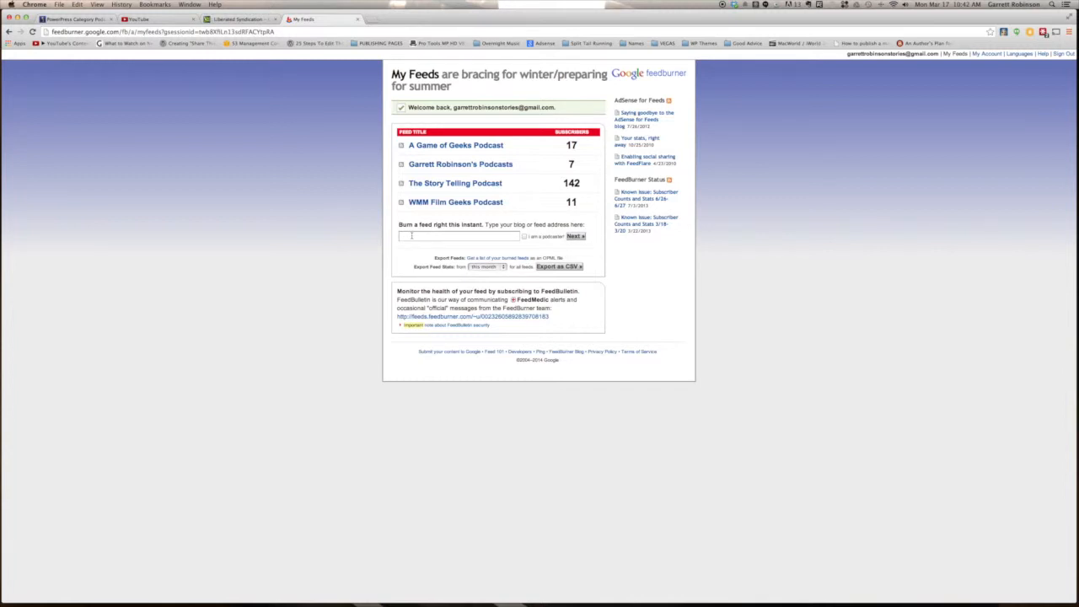
{"action": "left_click", "coordinate": [459, 237]}
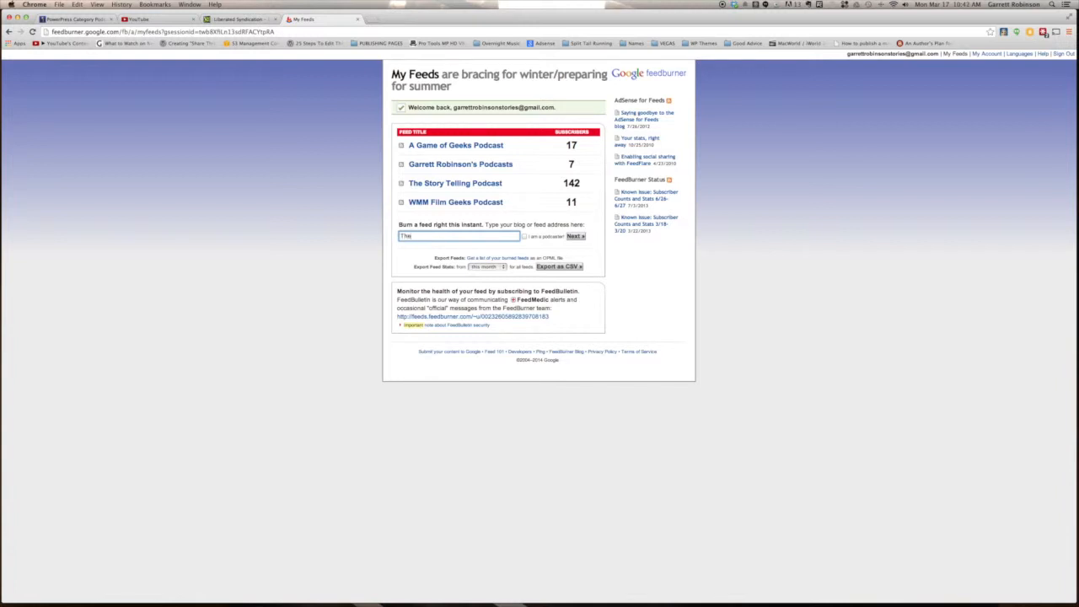
{"action": "type", "text": "The Story Telling Podcast"}
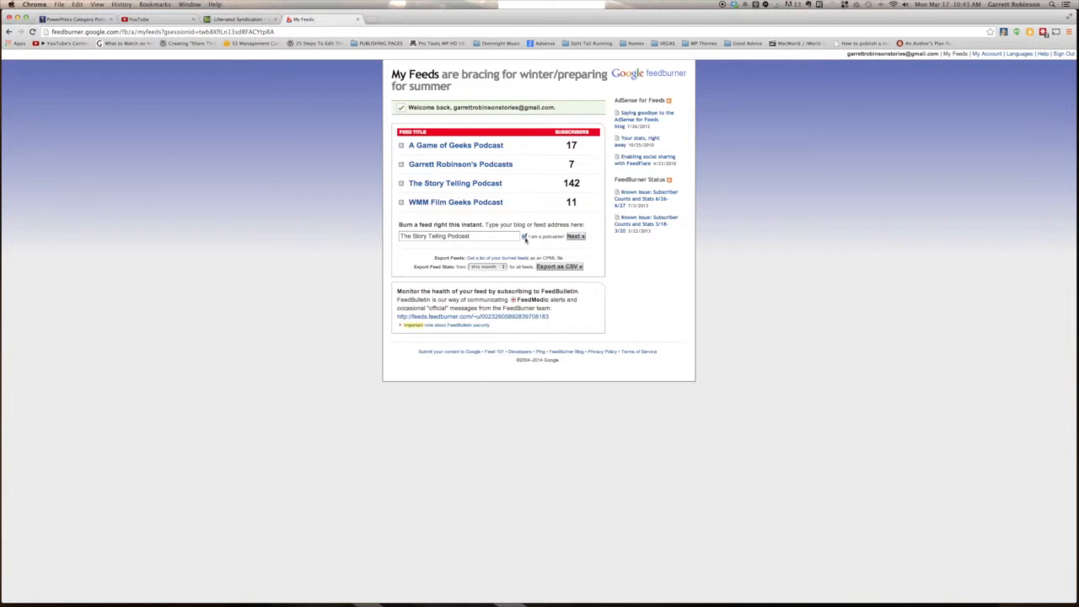
{"action": "triple_click", "coordinate": [459, 236]}
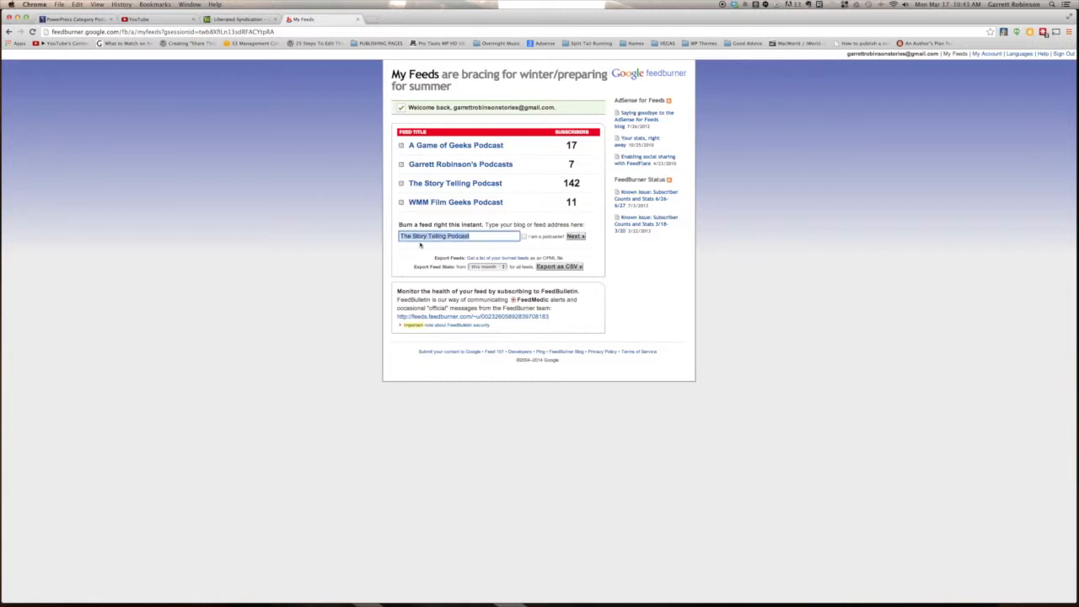
{"action": "left_click", "coordinate": [455, 183]}
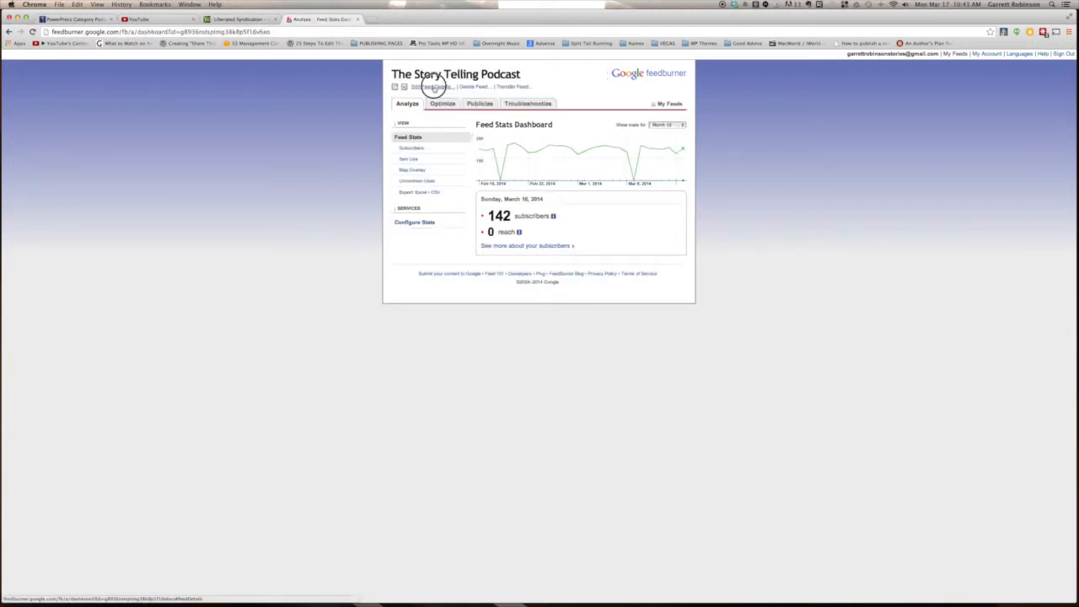
Open Edit Feed Details and select the feed's address
{"action": "left_click", "coordinate": [430, 86]}
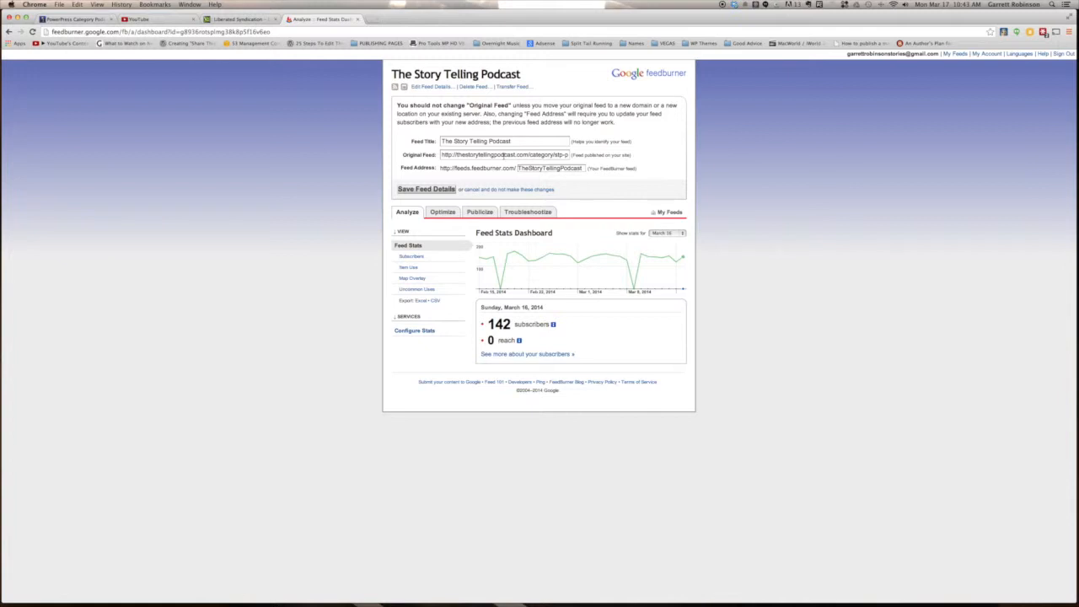
{"action": "left_click", "coordinate": [504, 155]}
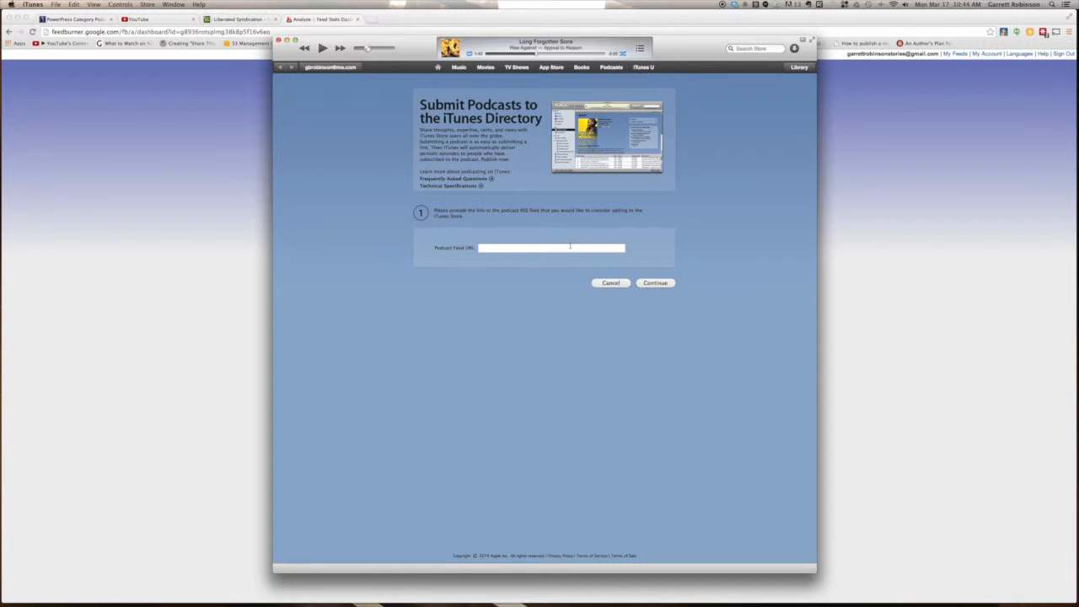
{"action": "type", "text": "http://feeds.feedburner.com/"}
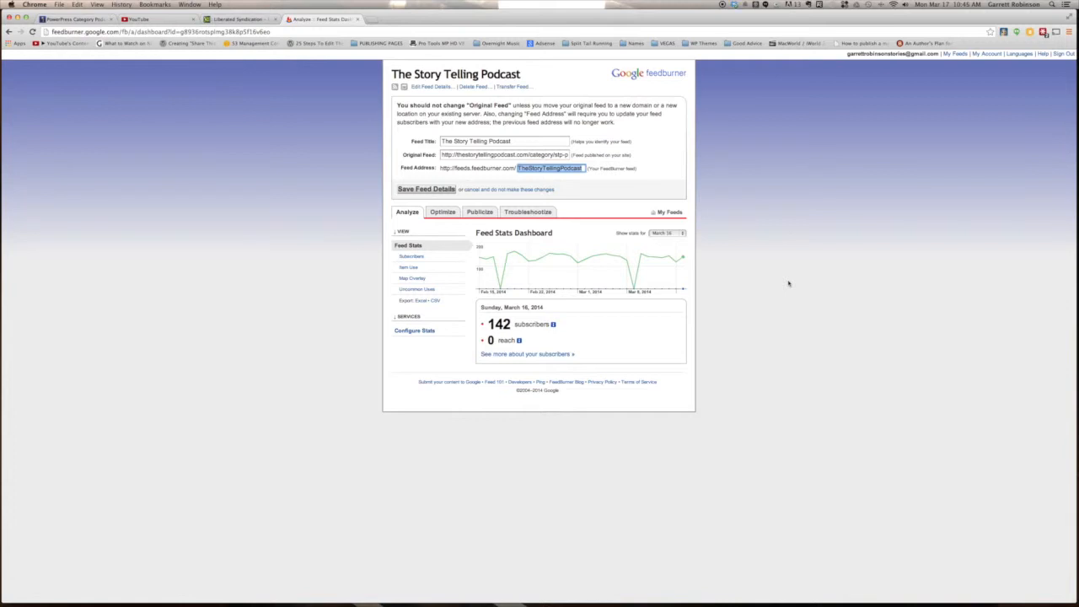
In YouTube Video Manager uploads, download the episode video as MP4
{"action": "left_click", "coordinate": [137, 19]}
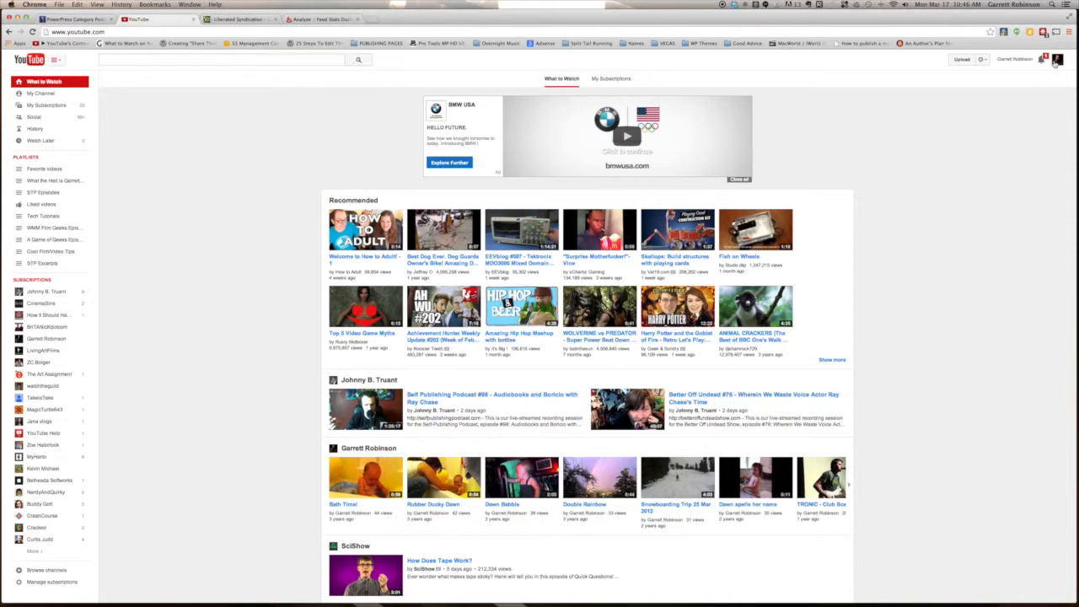
{"action": "left_click", "coordinate": [1057, 59]}
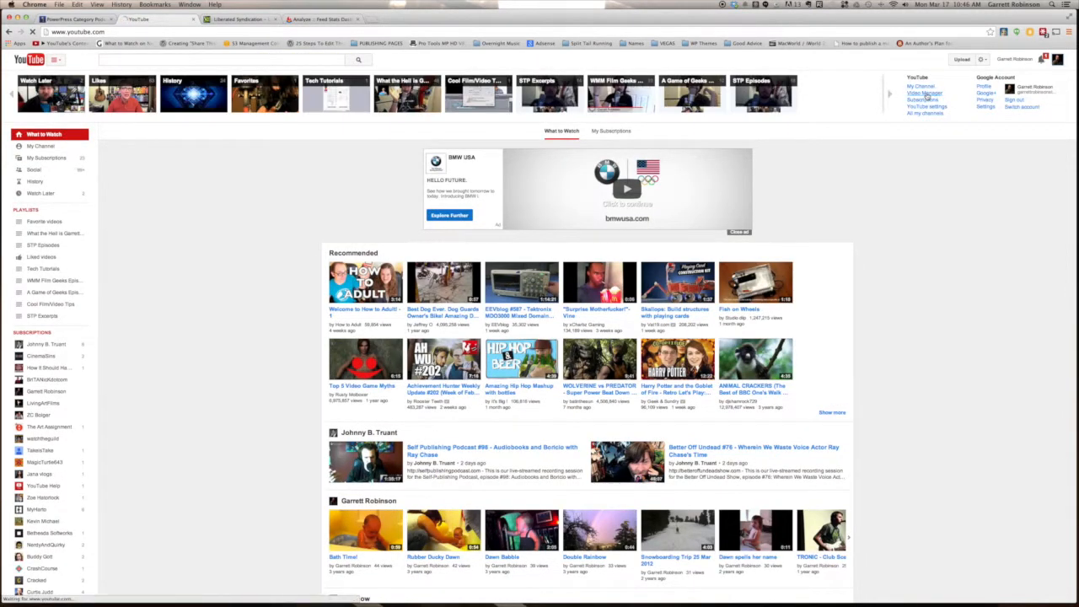
{"action": "left_click", "coordinate": [925, 93]}
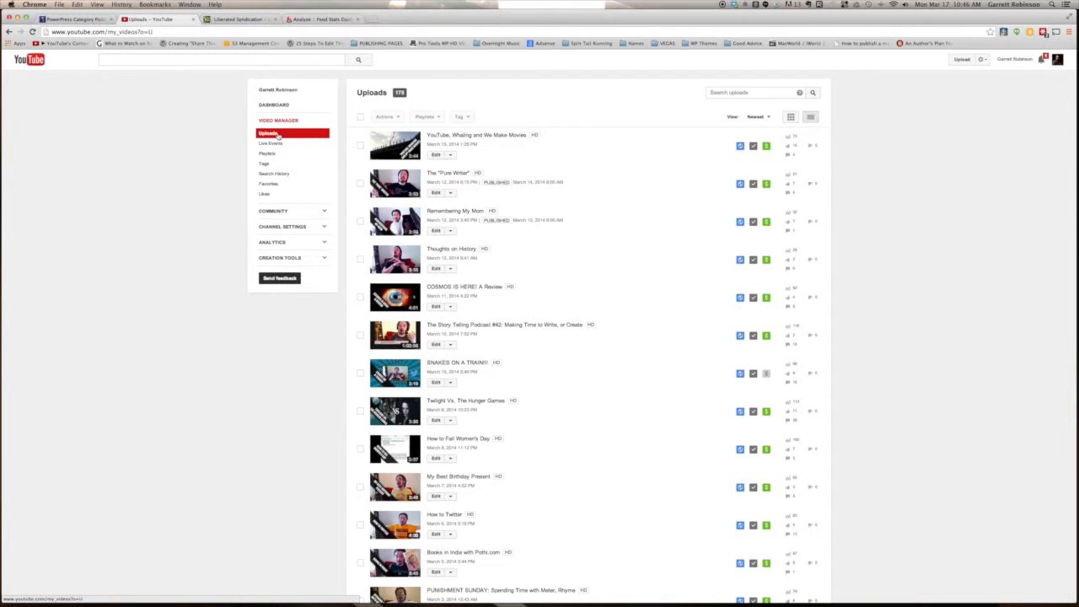
{"action": "mouse_move", "coordinate": [654, 149]}
{"action": "type", "text": "39"}
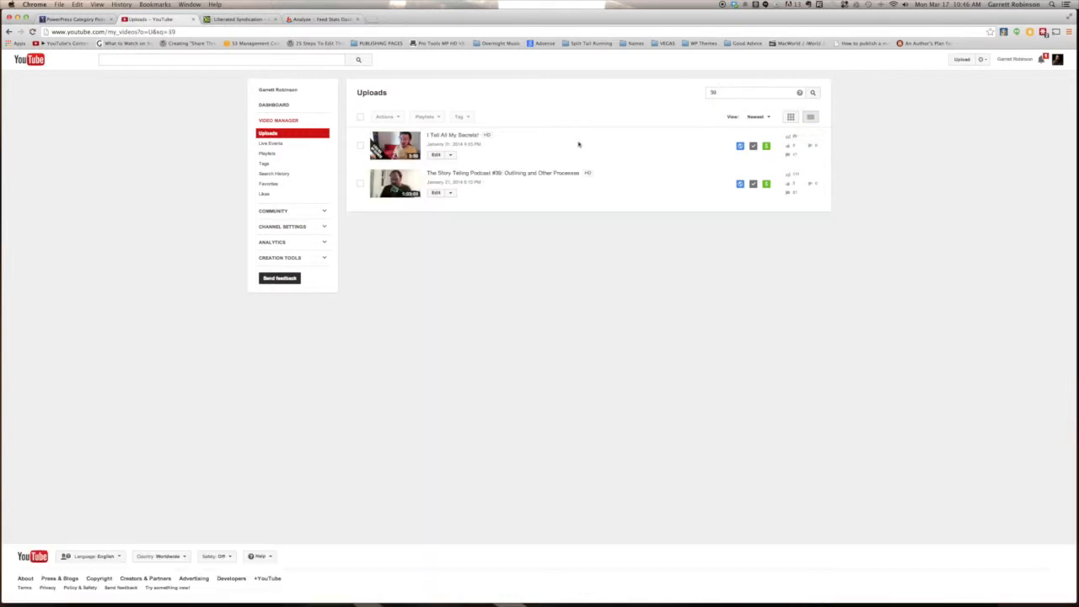
{"action": "mouse_move", "coordinate": [455, 194]}
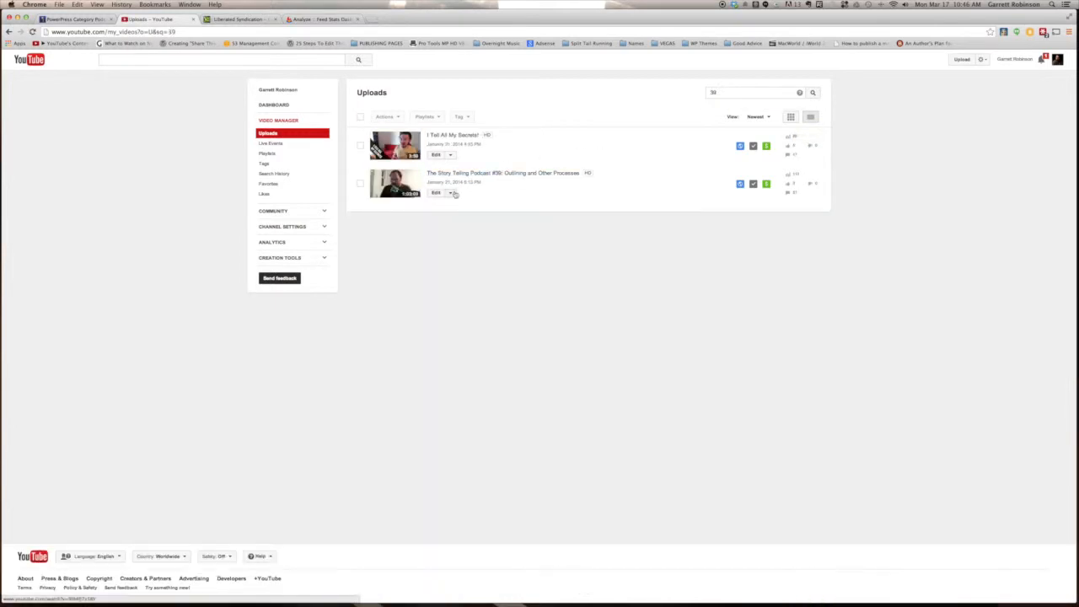
{"action": "left_click", "coordinate": [450, 192]}
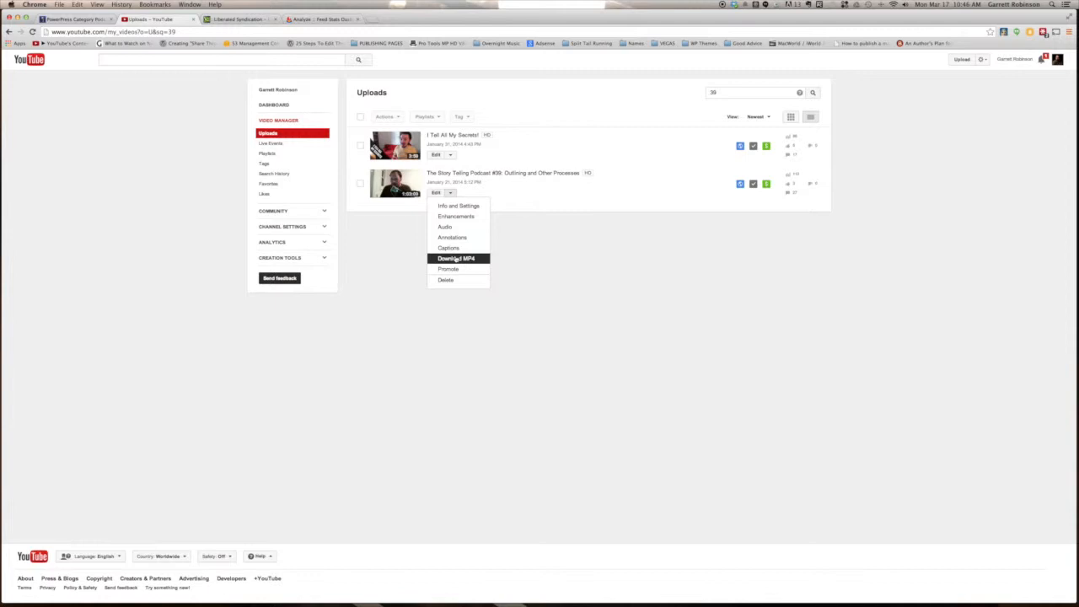
{"action": "left_click", "coordinate": [457, 258]}
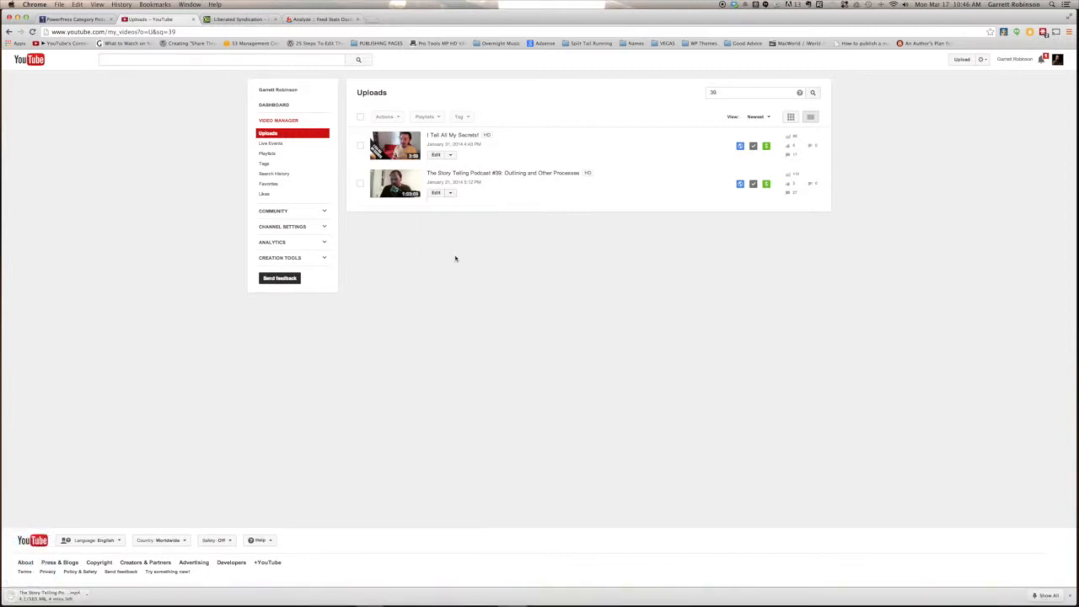
{"action": "mouse_move", "coordinate": [674, 398]}
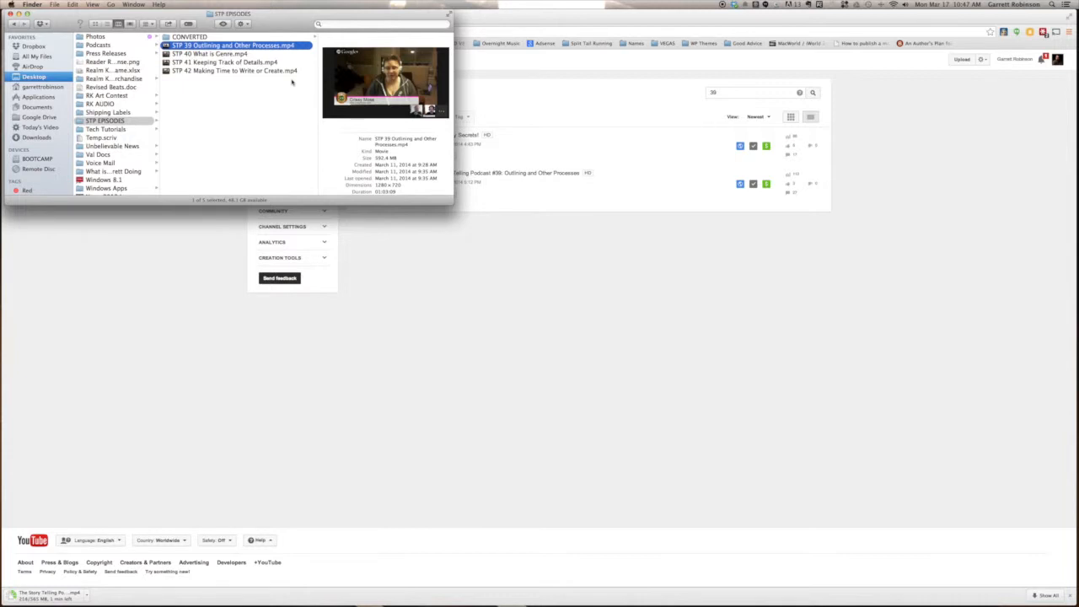
{"action": "mouse_move", "coordinate": [288, 87]}
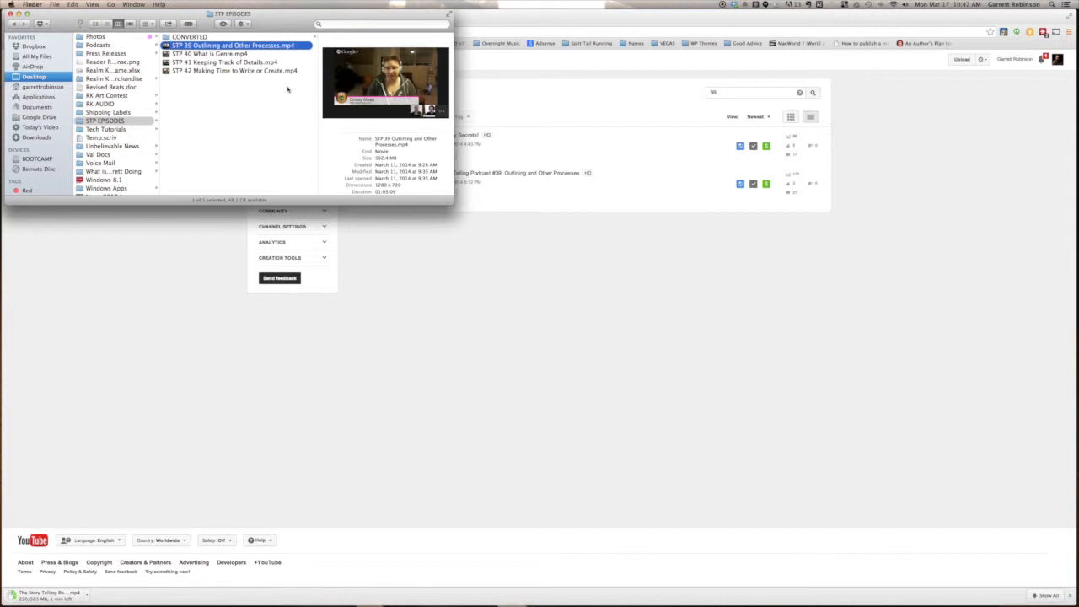
{"action": "mouse_move", "coordinate": [275, 90]}
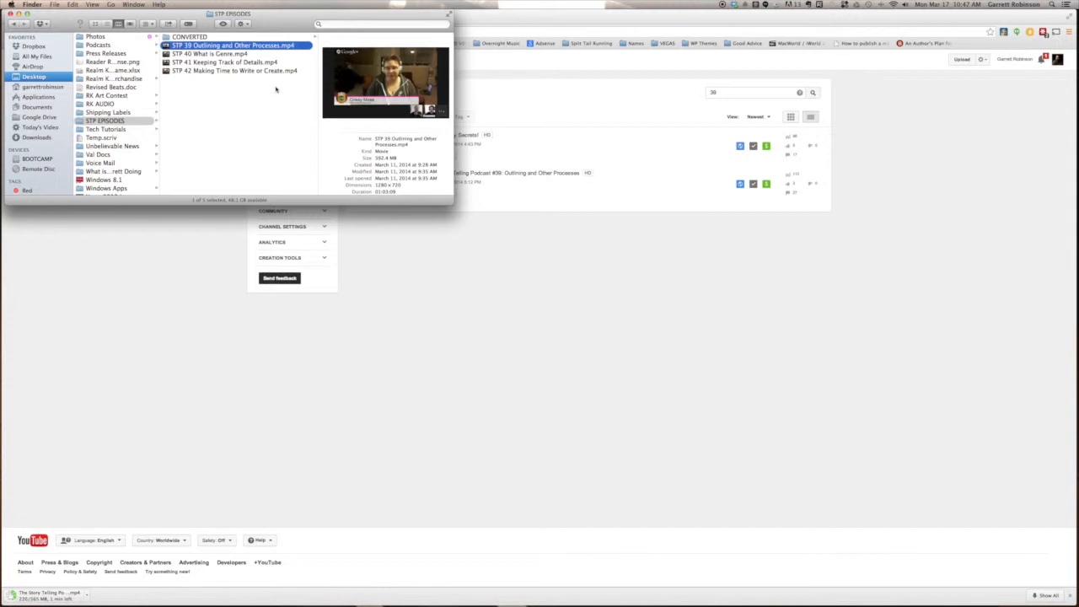
Open the STP 38 mp4 in MPEG Streamclip and start an audio-only export
{"action": "right_click", "coordinate": [233, 43]}
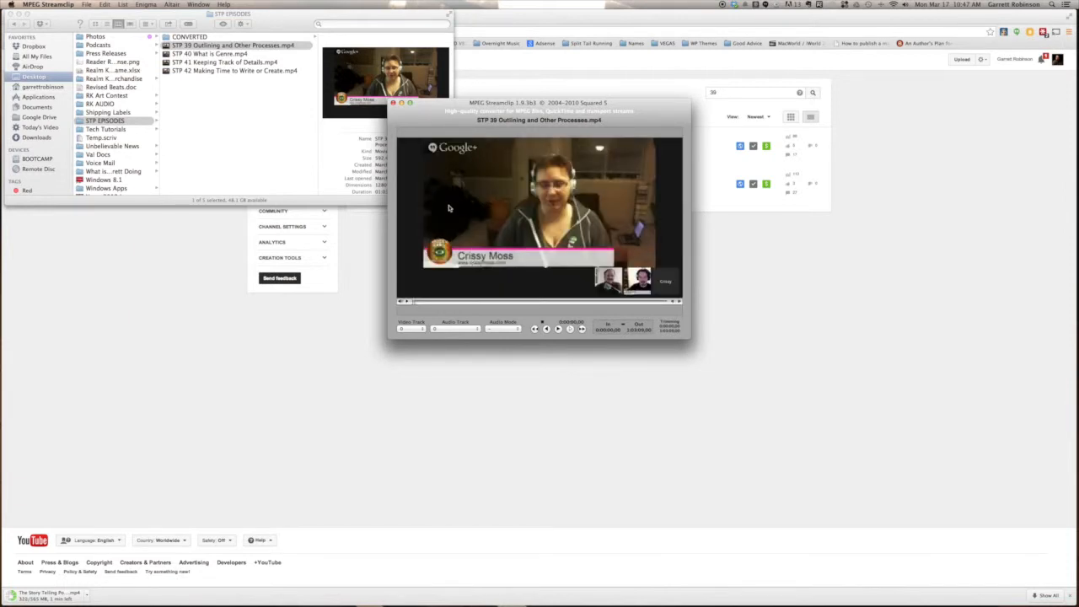
{"action": "left_click", "coordinate": [86, 3]}
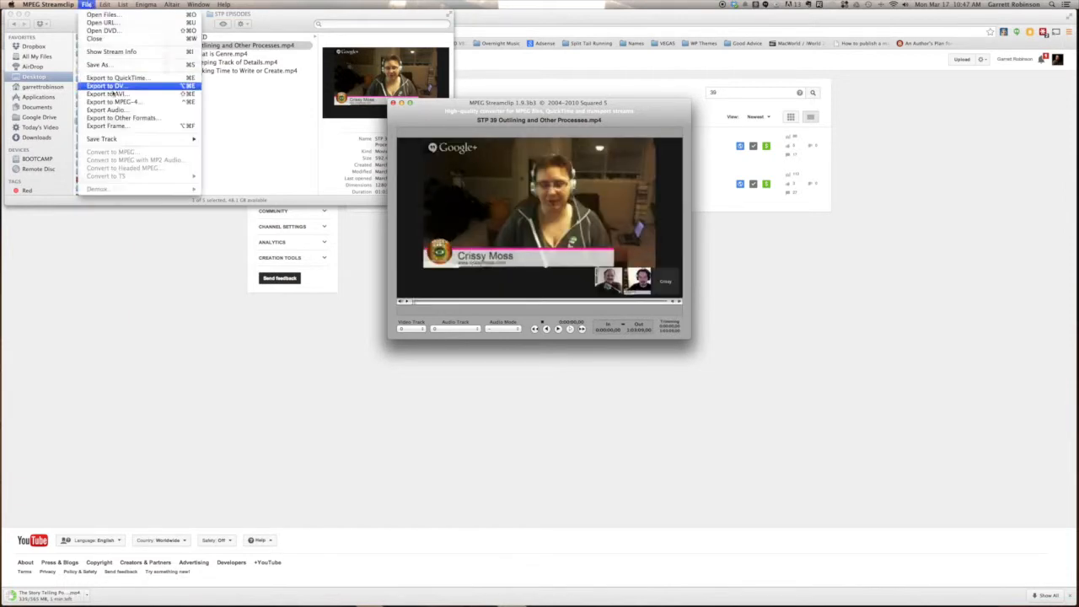
{"action": "left_click", "coordinate": [105, 109]}
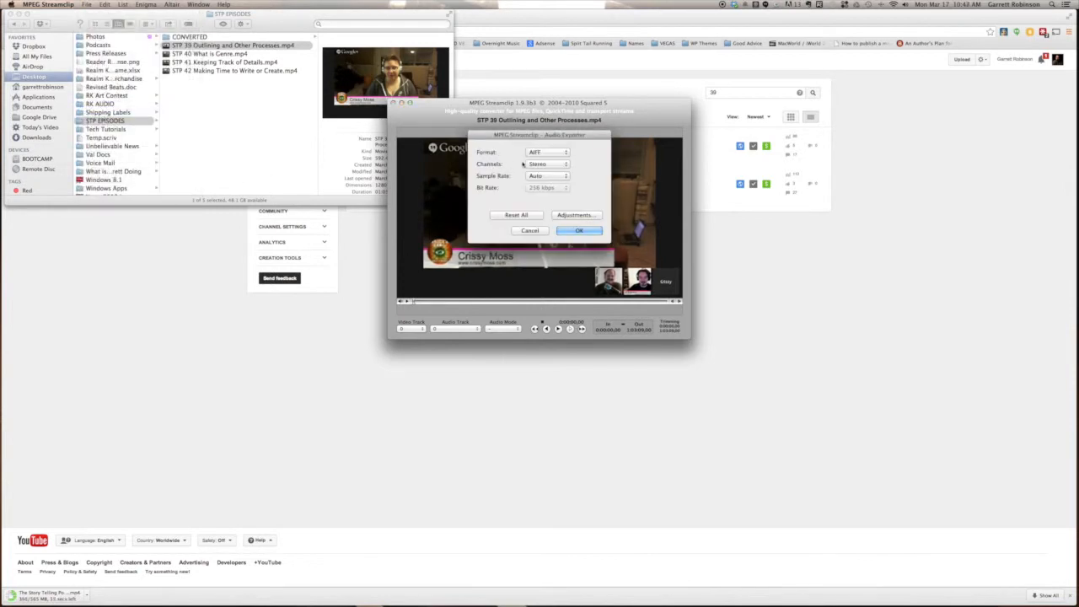
Set the export format to MP3 at 44.1 kHz and choose its bit rate
{"action": "left_click", "coordinate": [548, 152]}
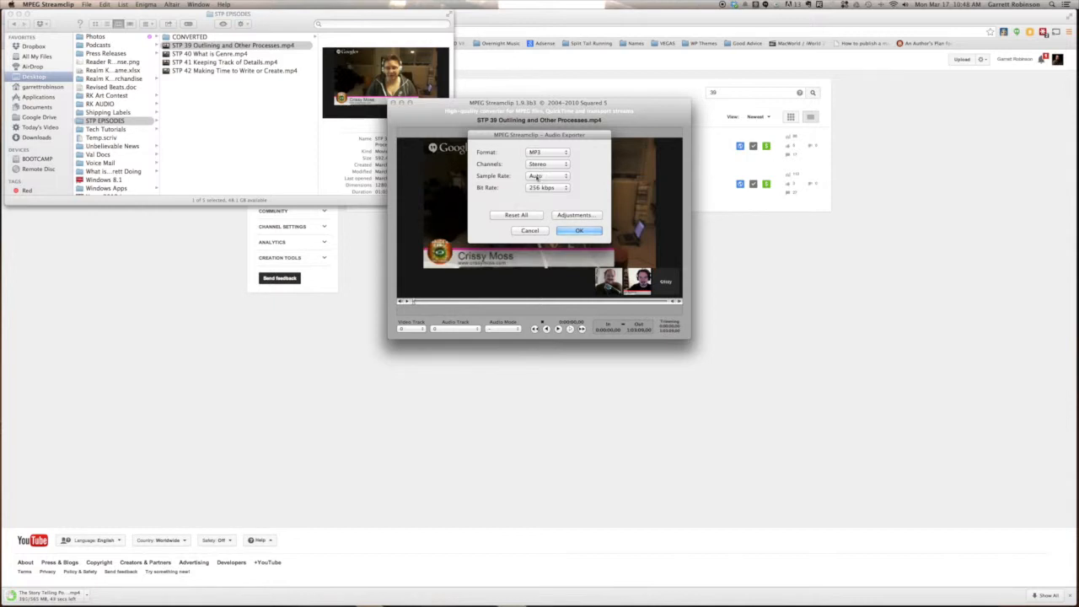
{"action": "left_click", "coordinate": [548, 175]}
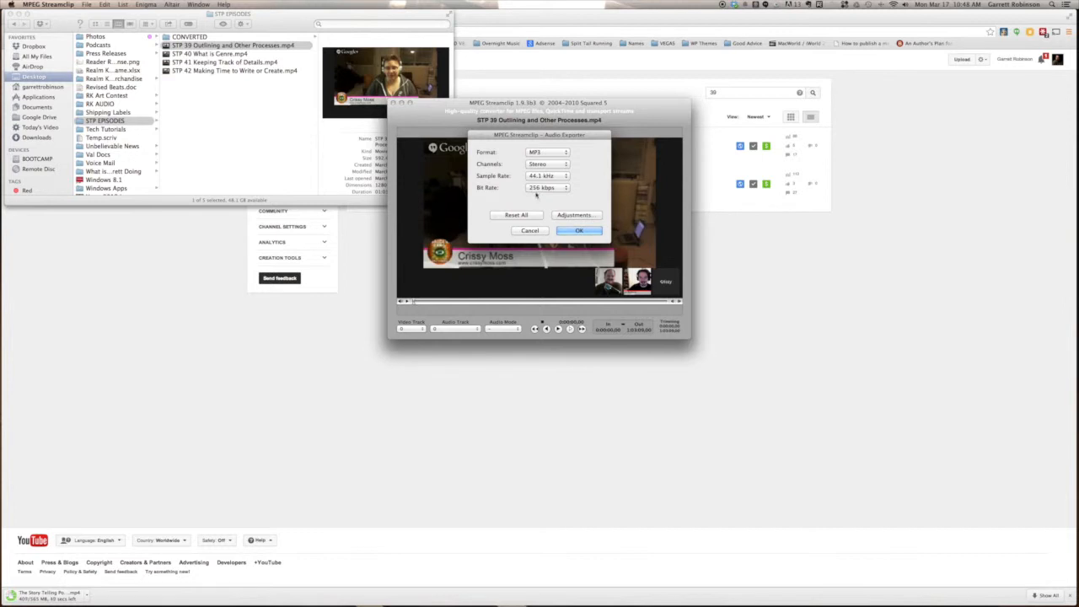
{"action": "left_click", "coordinate": [546, 188]}
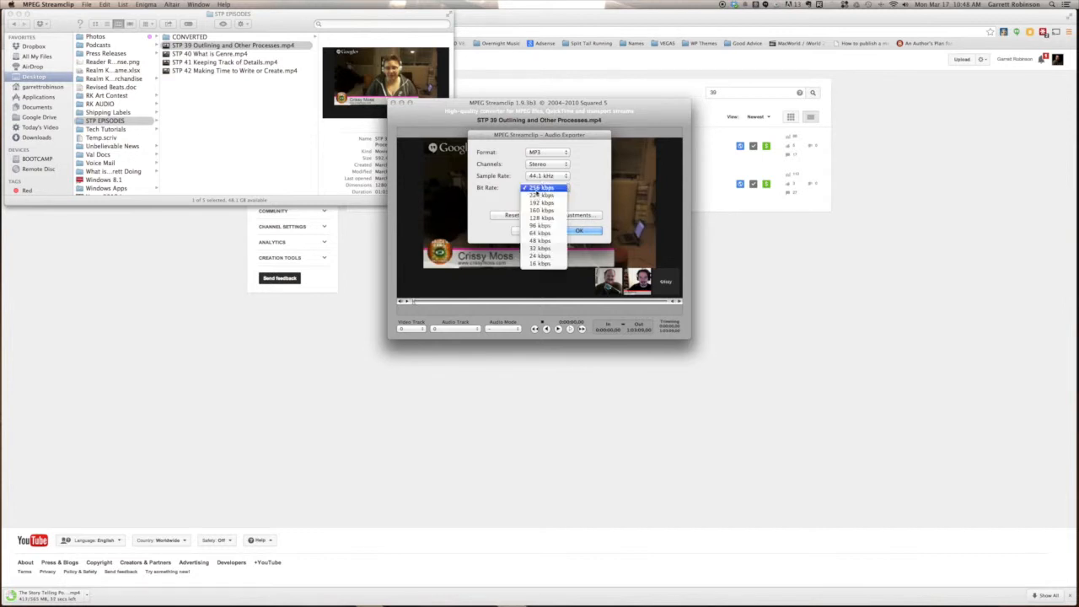
{"action": "left_click", "coordinate": [541, 202]}
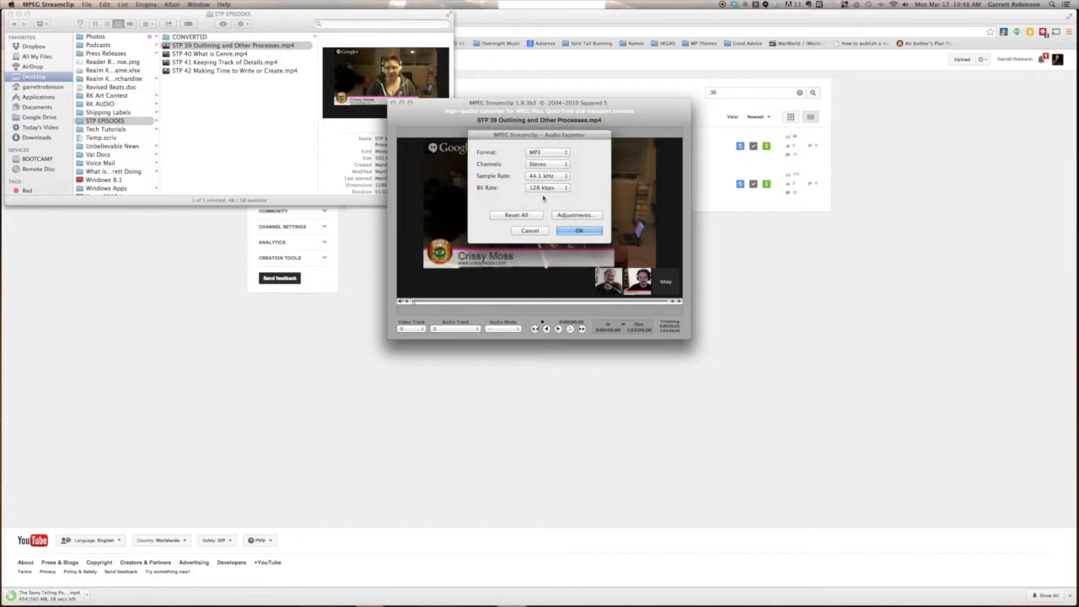
{"action": "left_click", "coordinate": [548, 187]}
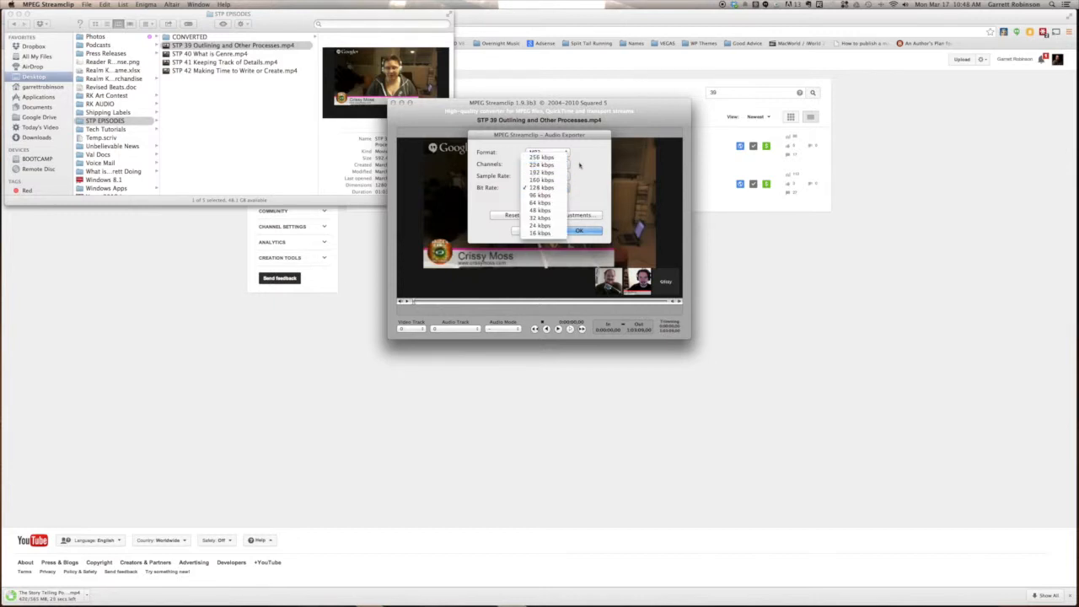
{"action": "left_click", "coordinate": [540, 187]}
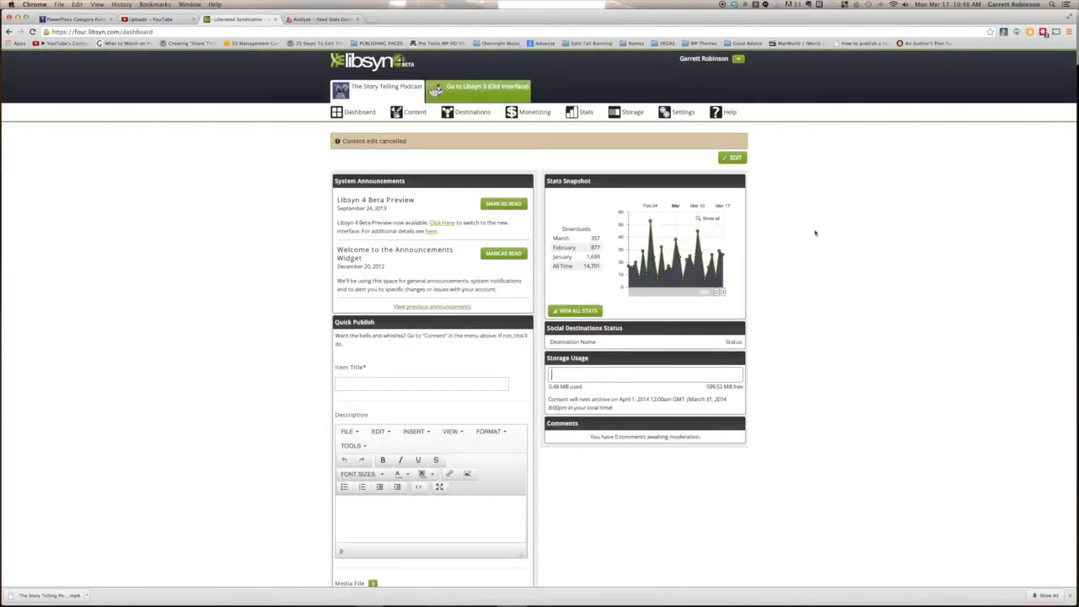
{"action": "mouse_move", "coordinate": [825, 246]}
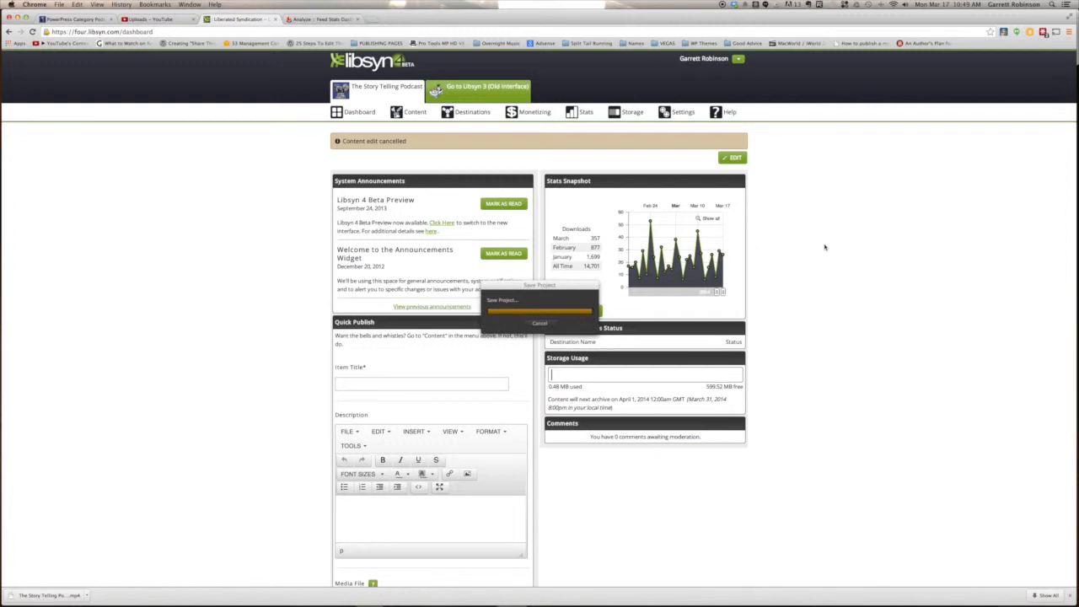
Bring up the Libsyn dashboard while the audio export finishes saving
{"action": "left_click", "coordinate": [540, 324]}
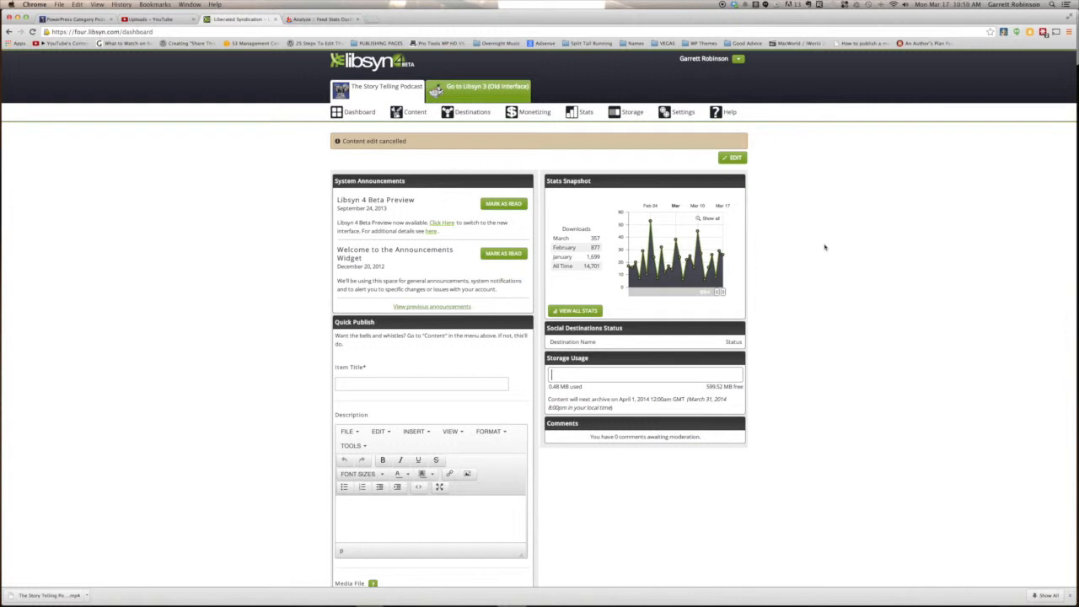
Add a new Libsyn episode and upload the converted STP 38 file as its media
{"action": "left_click", "coordinate": [415, 111]}
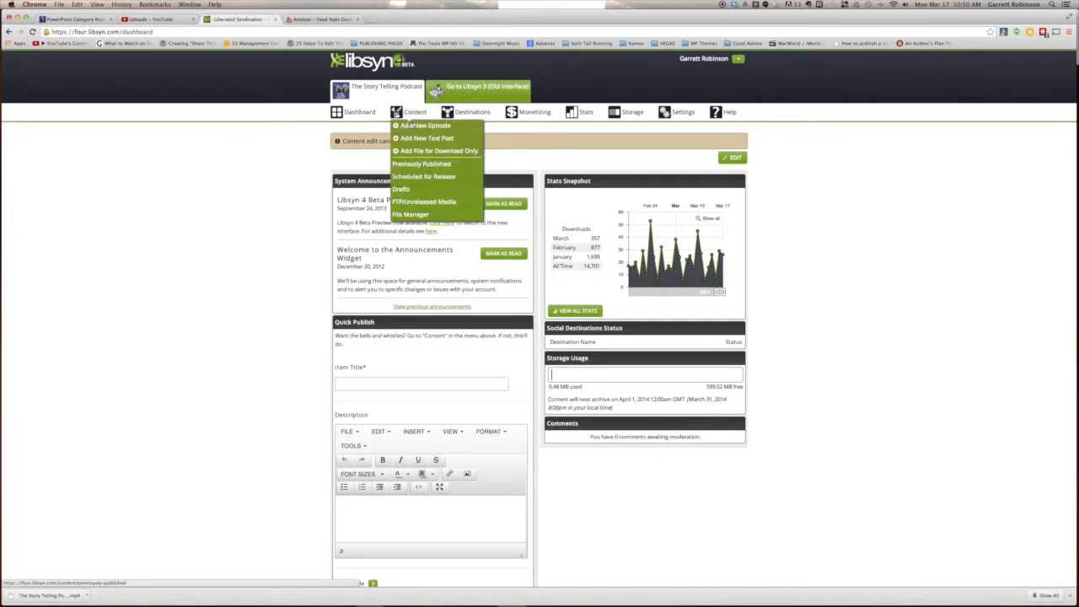
{"action": "left_click", "coordinate": [425, 125]}
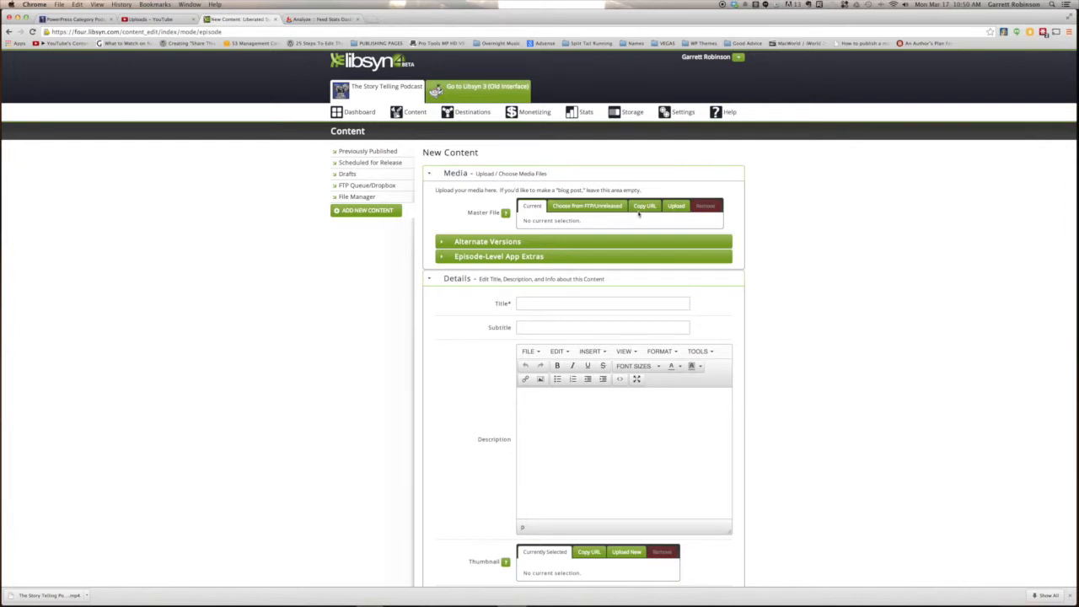
{"action": "left_click", "coordinate": [676, 206]}
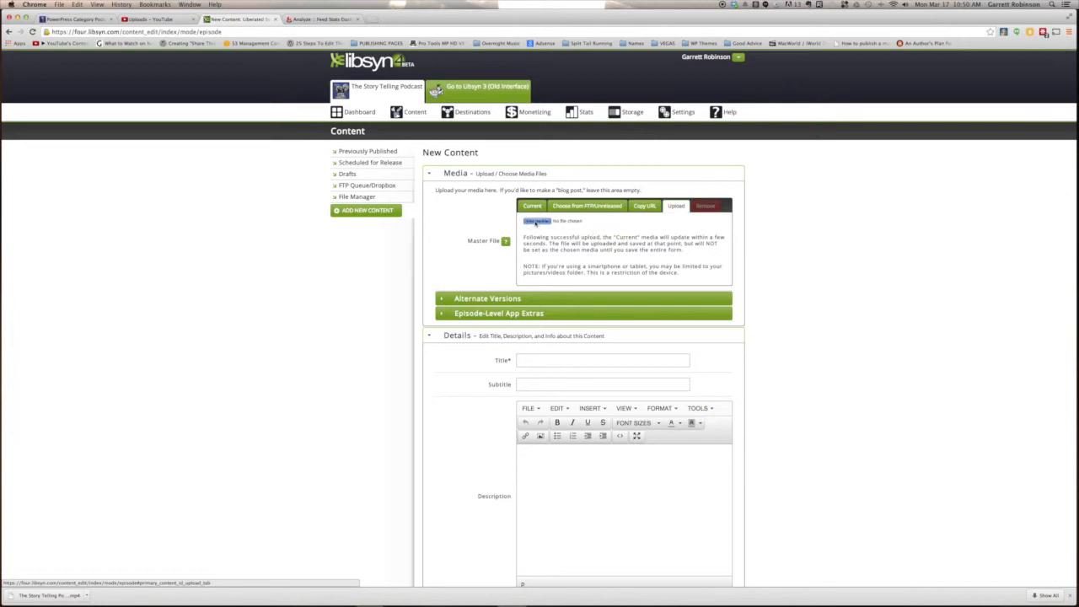
{"action": "left_click", "coordinate": [537, 221]}
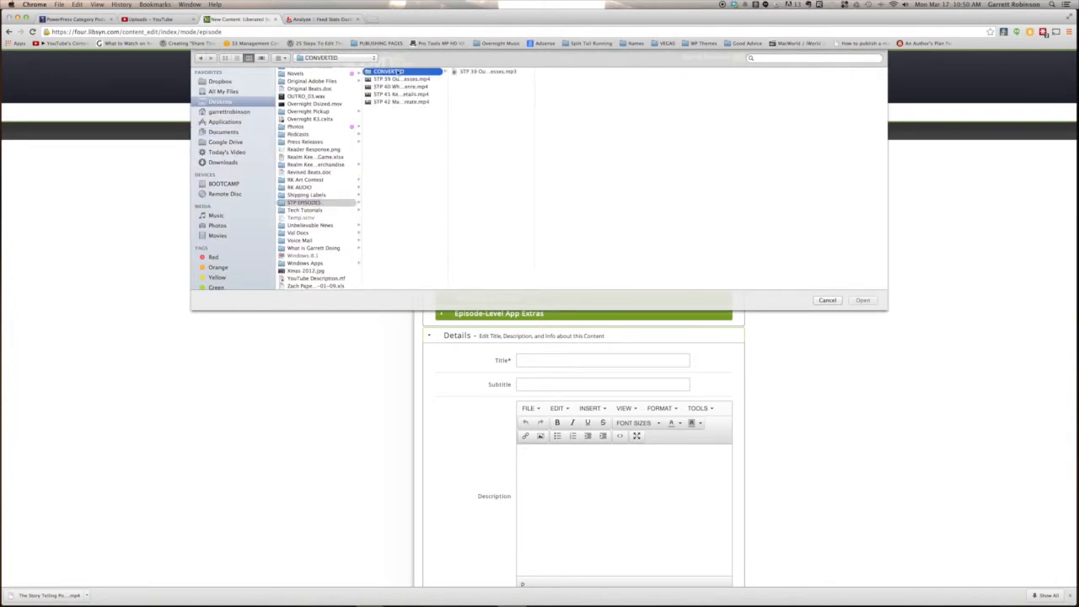
{"action": "left_click", "coordinate": [864, 300]}
{"action": "type", "text": "STP 039 -- "}
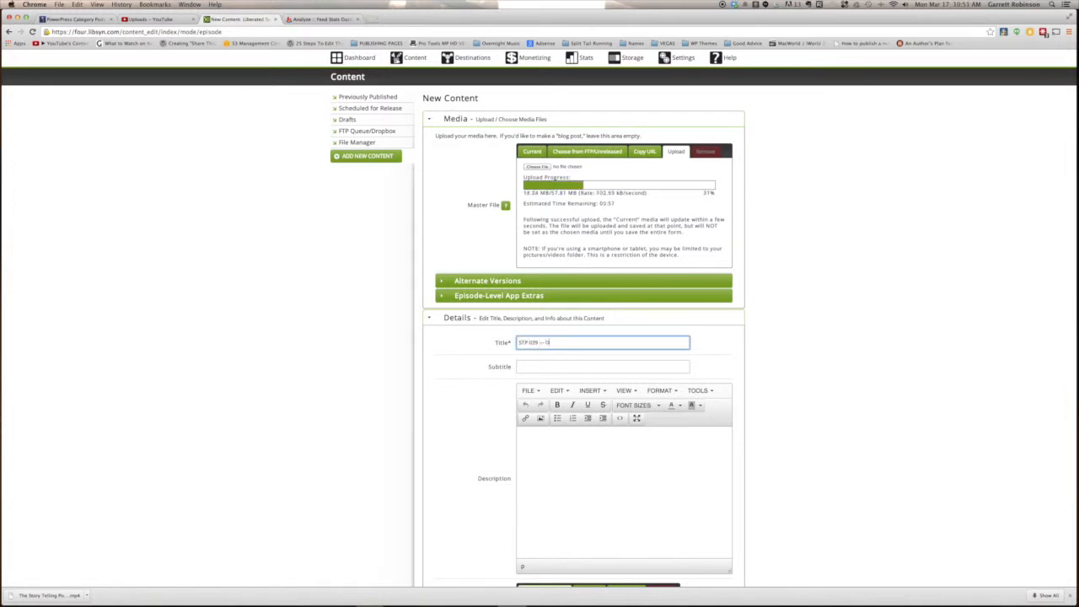
Title the episode 'Outlining and Other Processes' and move down to the Thumbnail section
{"action": "type", "text": "Outlining and Other"}
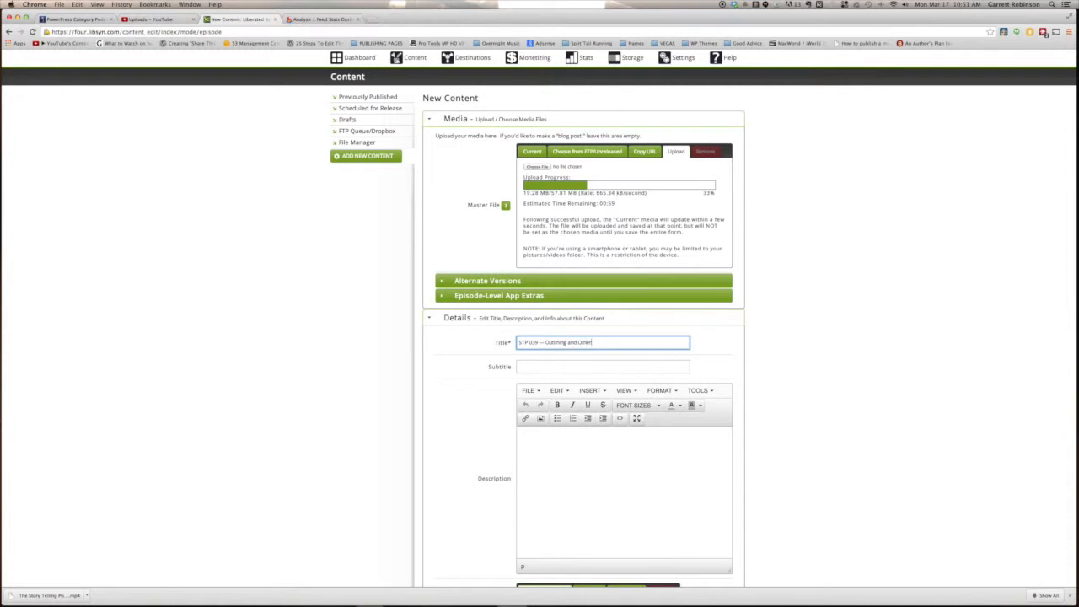
{"action": "type", "text": "Processes"}
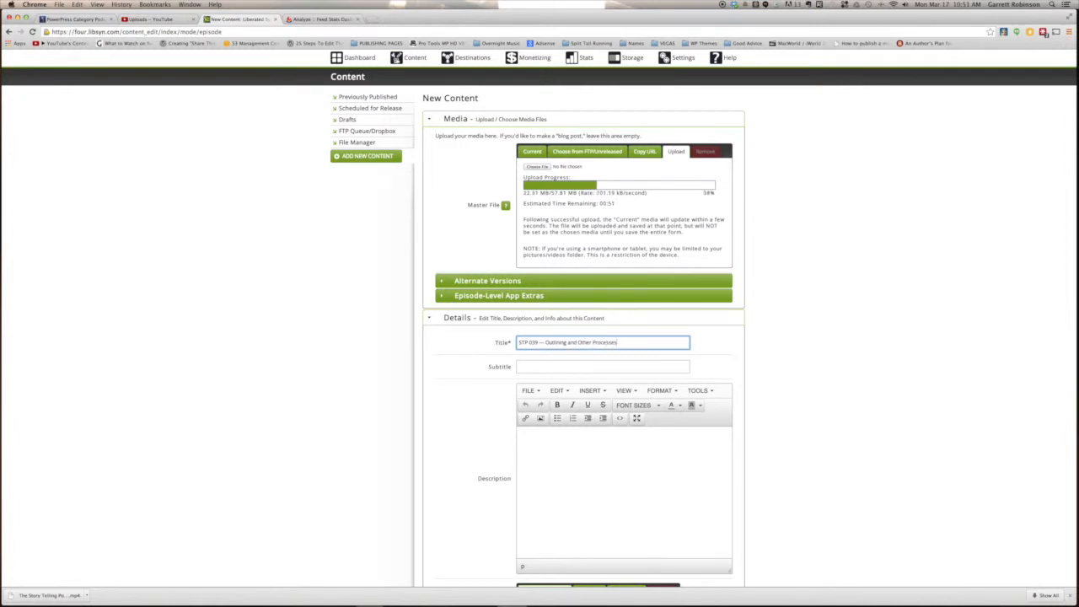
{"action": "scroll", "scroll_direction": "down", "scroll_amount": 3}
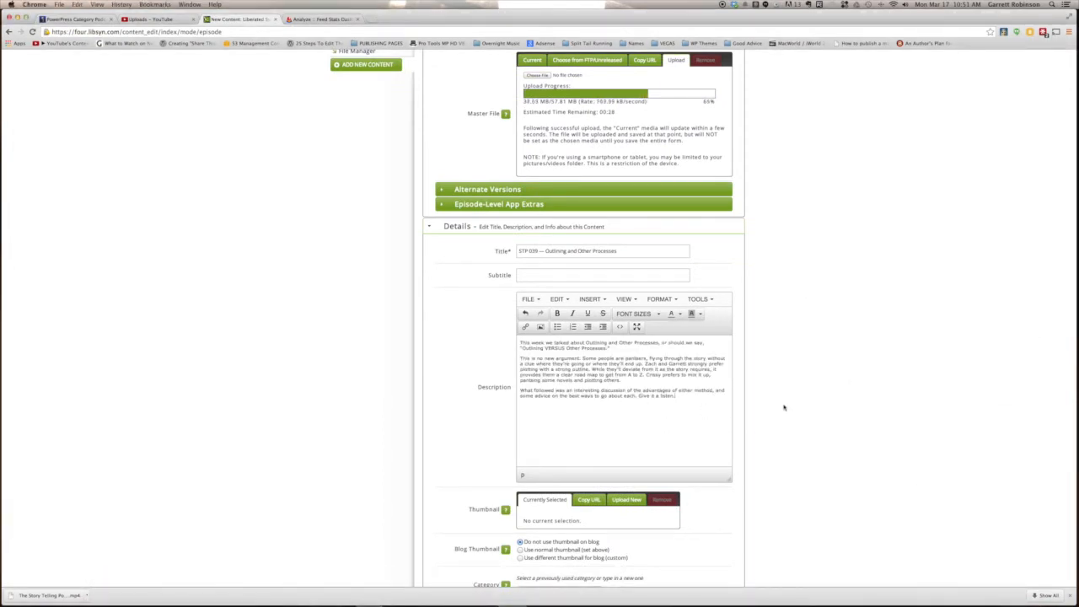
{"action": "scroll", "scroll_direction": "down", "scroll_amount": 3}
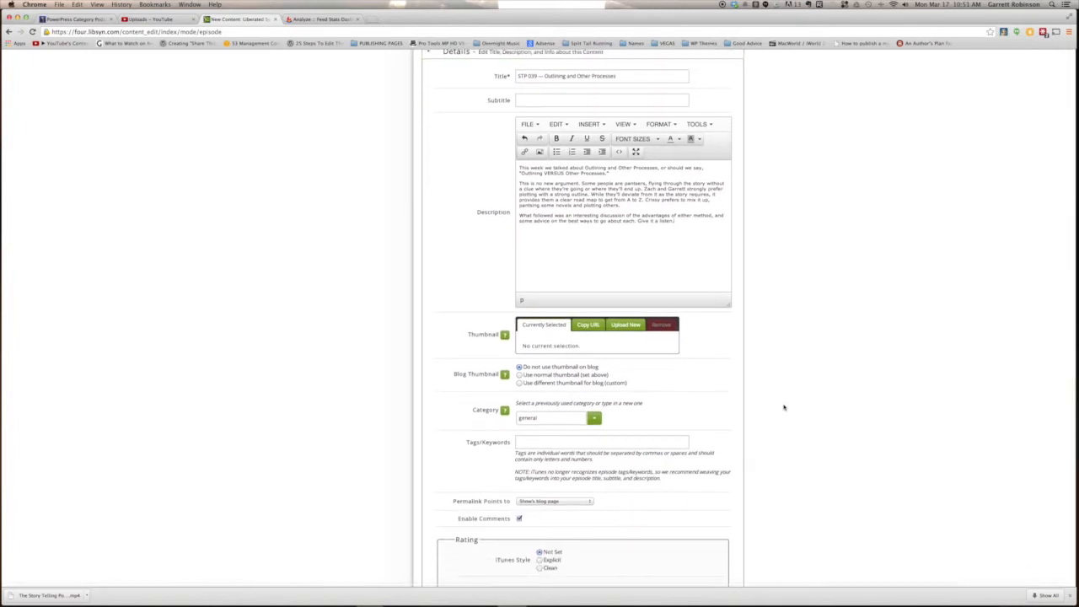
{"action": "scroll", "scroll_direction": "down", "scroll_amount": 3}
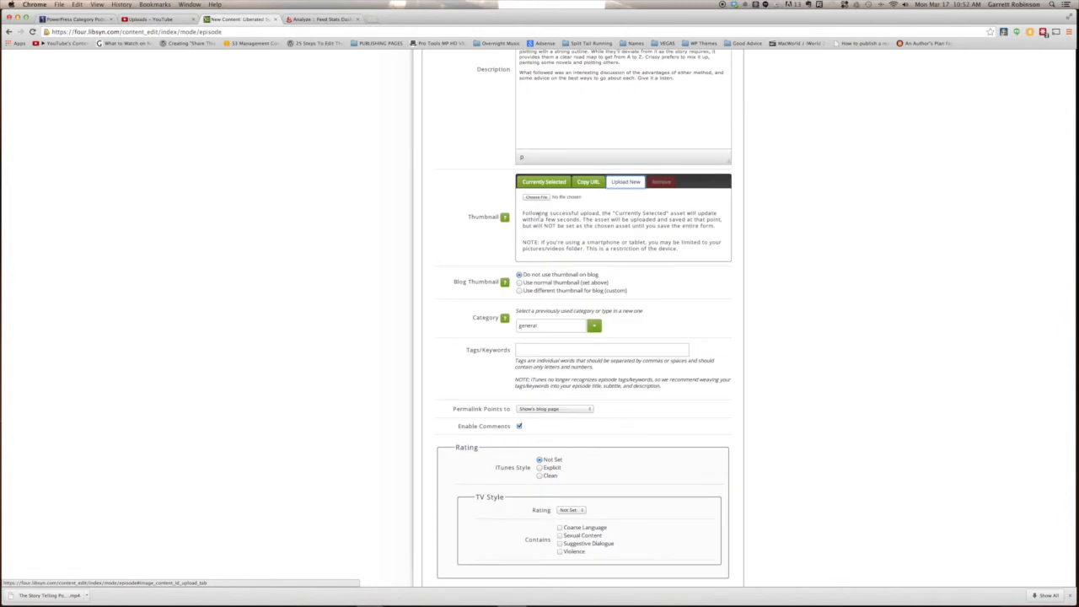
Choose the podcast logo from Podcasts > STP as the episode thumbnail
{"action": "left_click", "coordinate": [537, 196]}
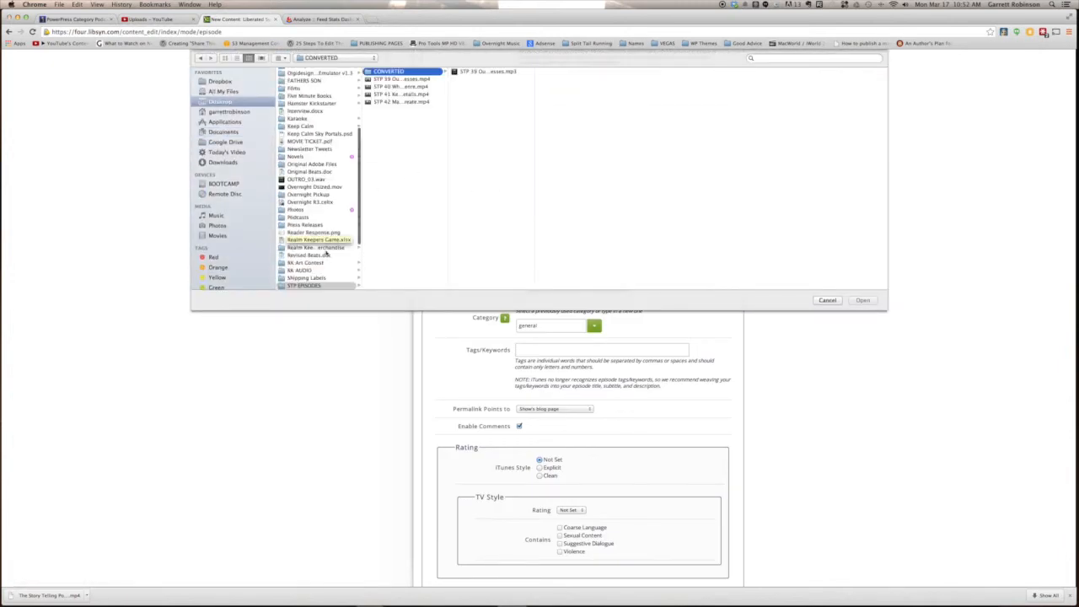
{"action": "left_click", "coordinate": [297, 216]}
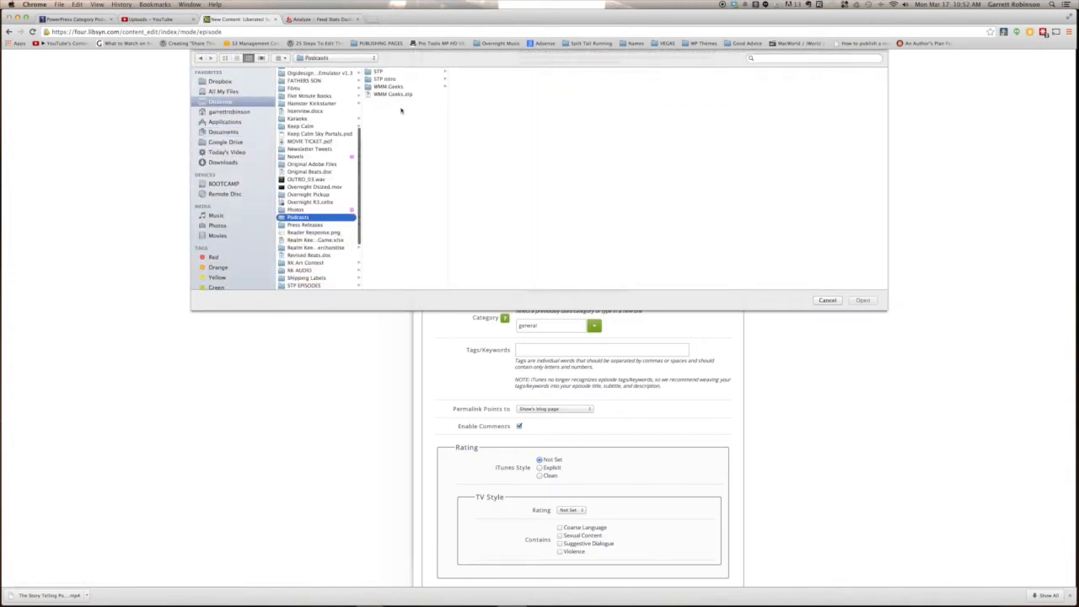
{"action": "left_click", "coordinate": [378, 71]}
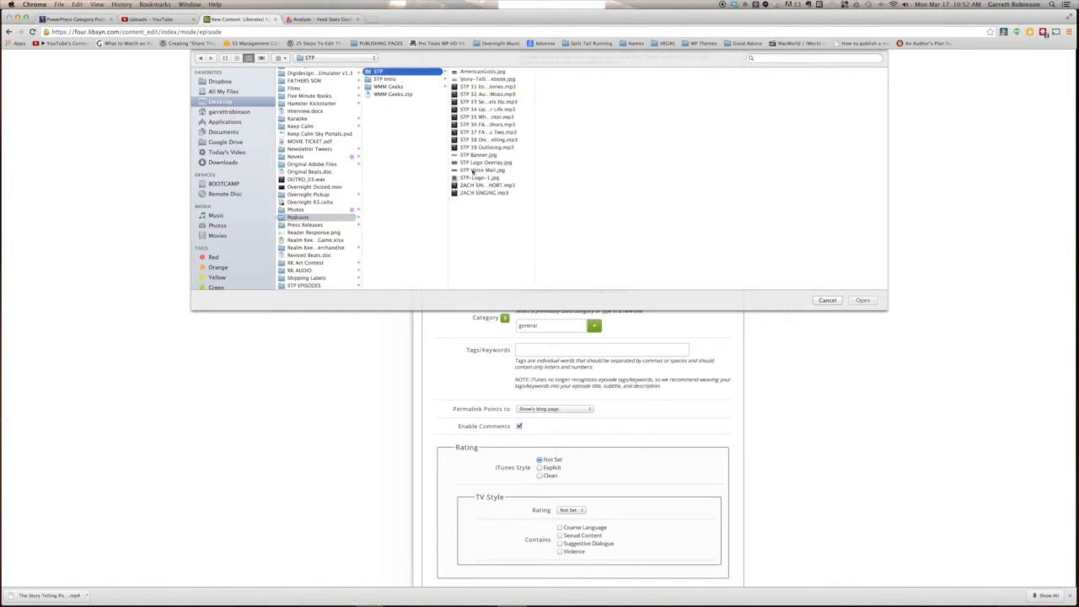
{"action": "left_click", "coordinate": [863, 301]}
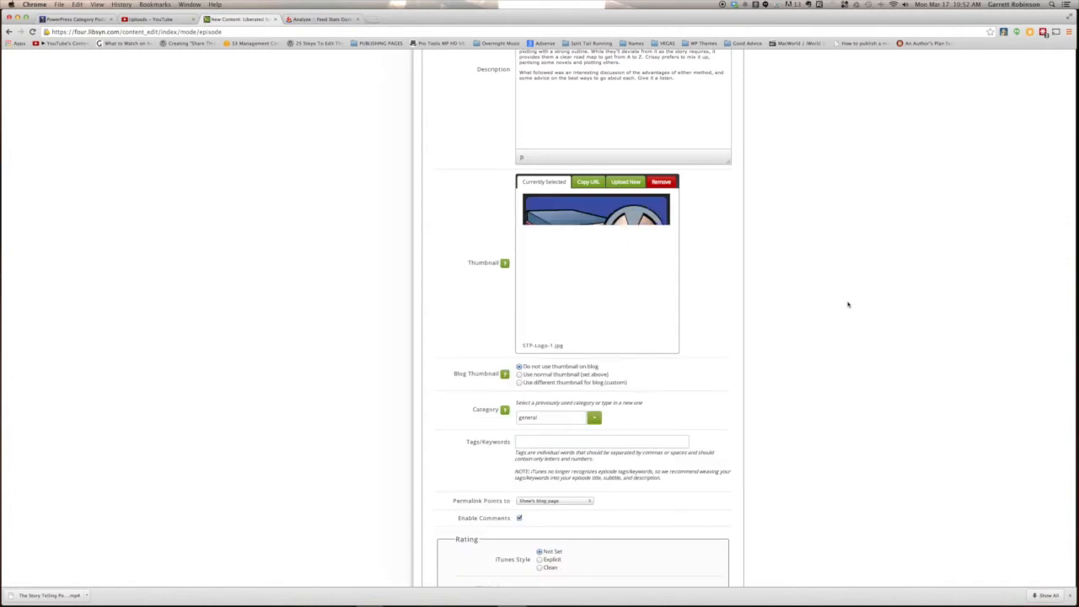
Set the Story Telling Podcast category and mark the iTunes rating Explicit
{"action": "scroll", "scroll_direction": "down", "scroll_amount": 3}
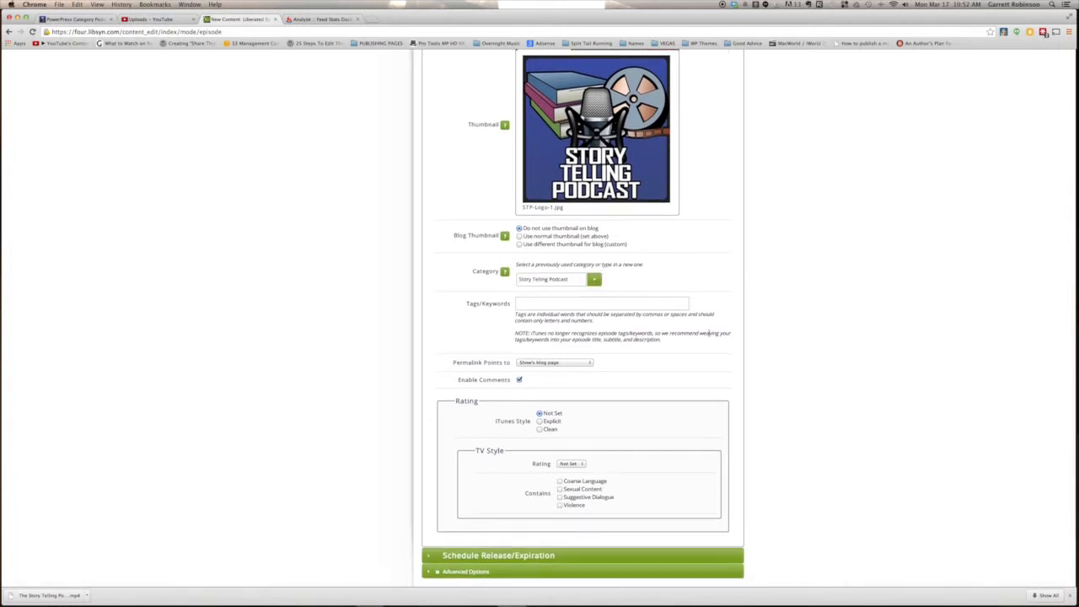
{"action": "mouse_move", "coordinate": [718, 339]}
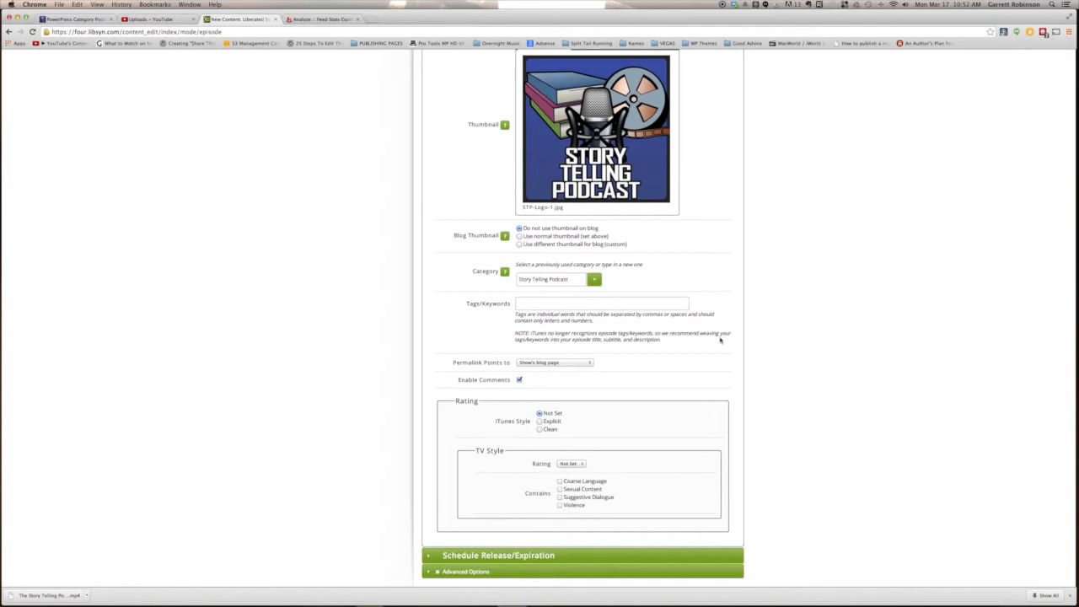
{"action": "mouse_move", "coordinate": [672, 371]}
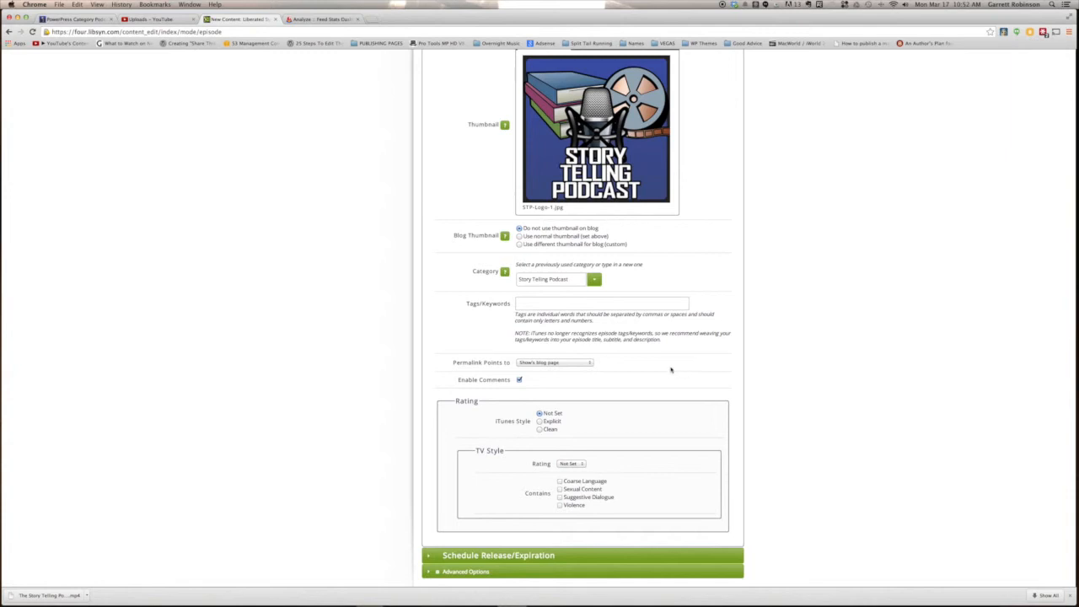
{"action": "mouse_move", "coordinate": [629, 391]}
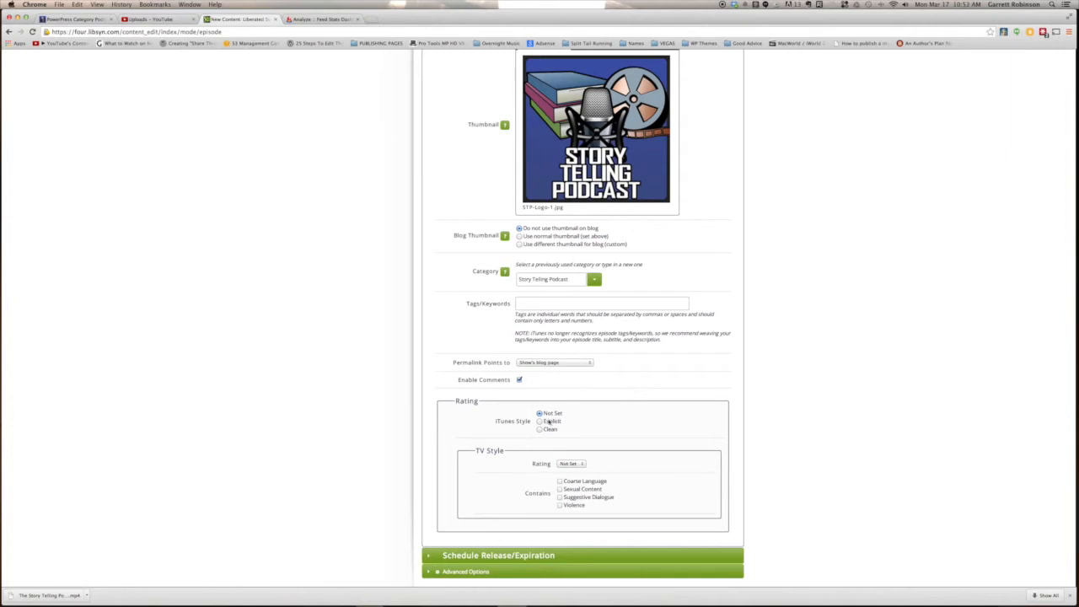
{"action": "left_click", "coordinate": [540, 422]}
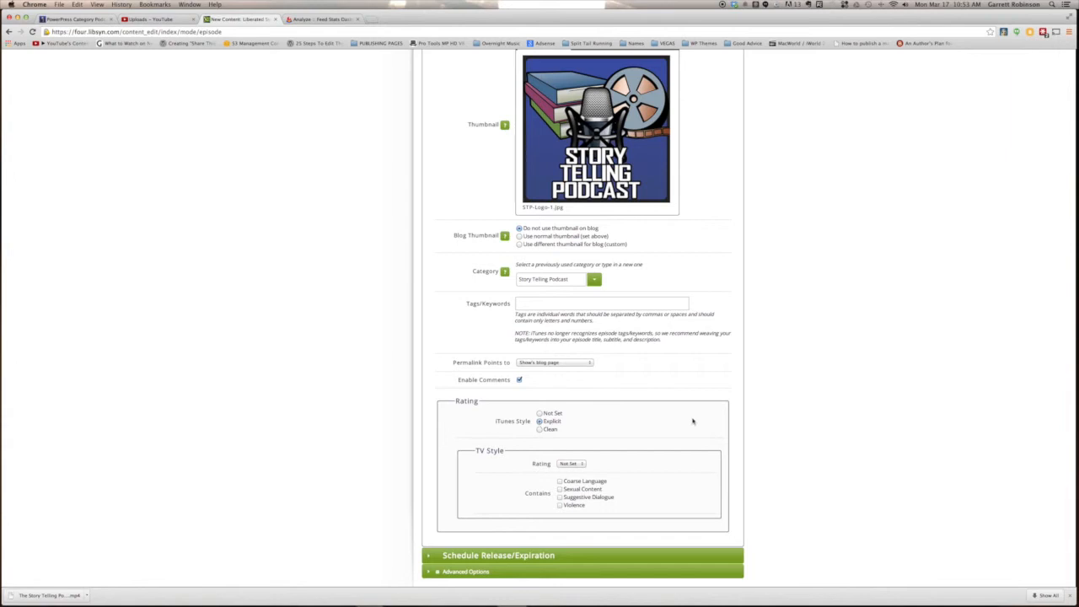
{"action": "mouse_move", "coordinate": [590, 471]}
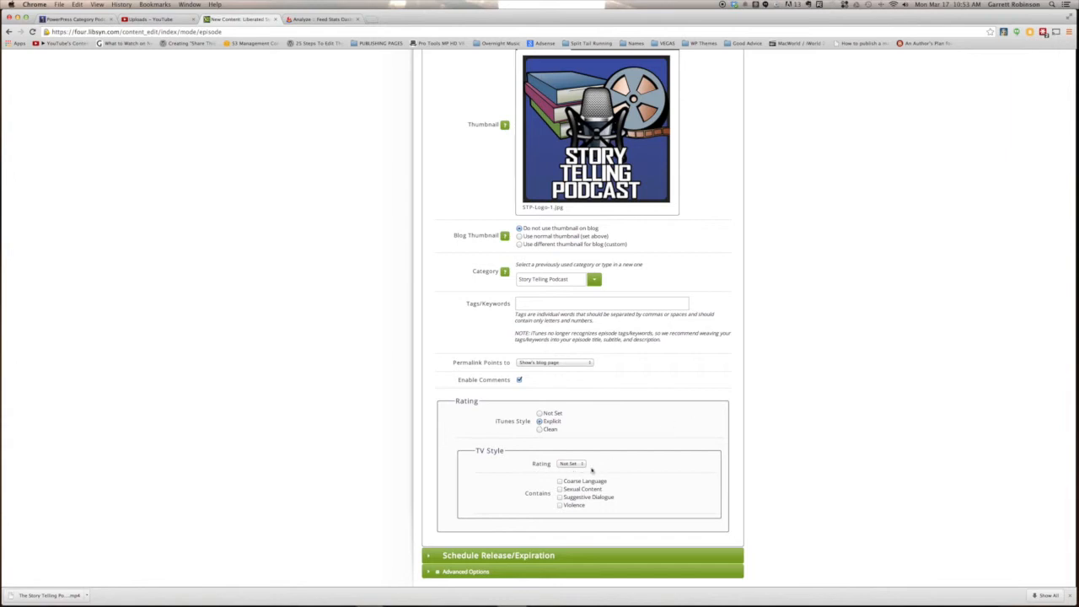
{"action": "mouse_move", "coordinate": [658, 472]}
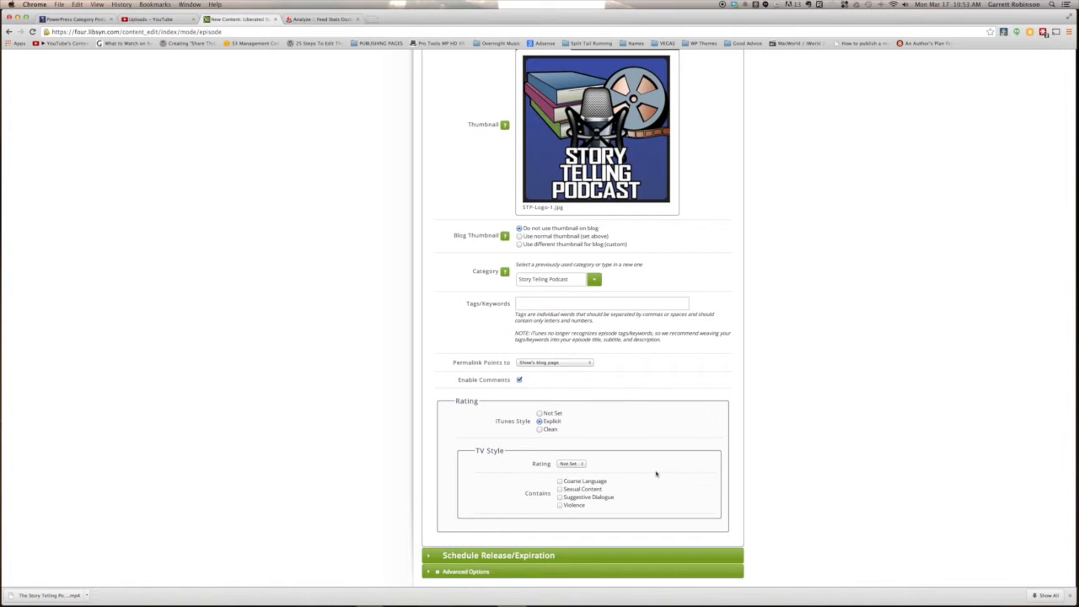
{"action": "scroll", "scroll_direction": "down", "scroll_amount": 3}
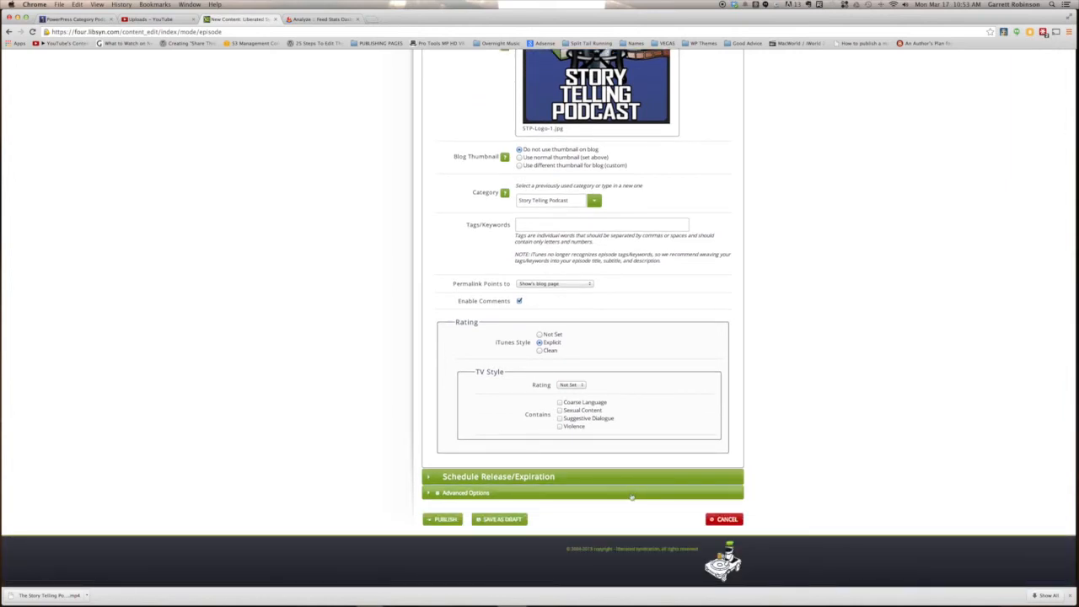
Publish the STP 039 episode, copy its Direct Download URL, and return to WordPress admin
{"action": "left_click", "coordinate": [445, 520]}
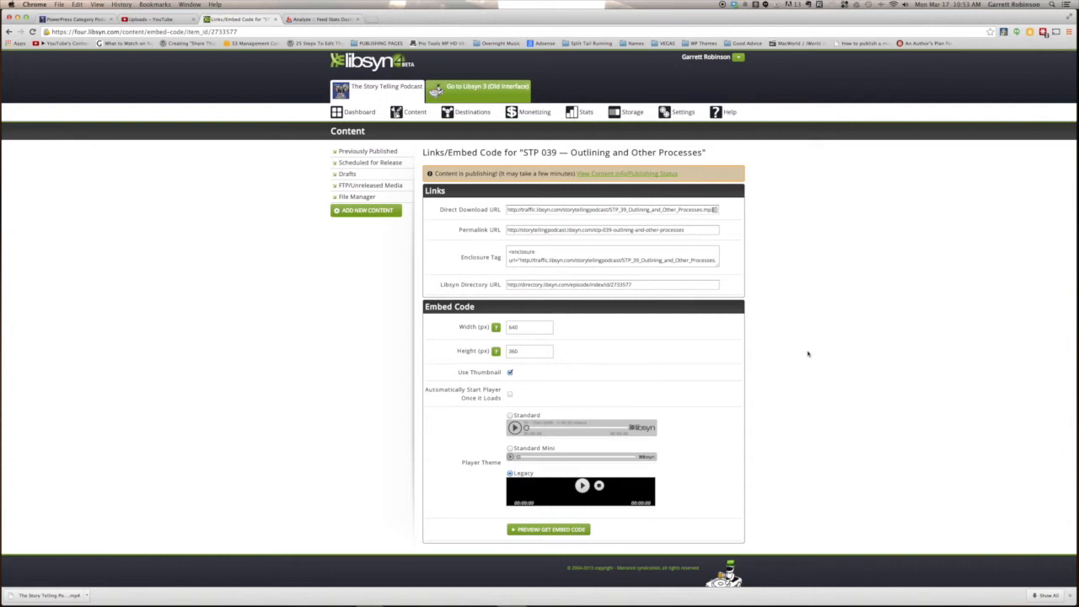
{"action": "triple_click", "coordinate": [610, 209]}
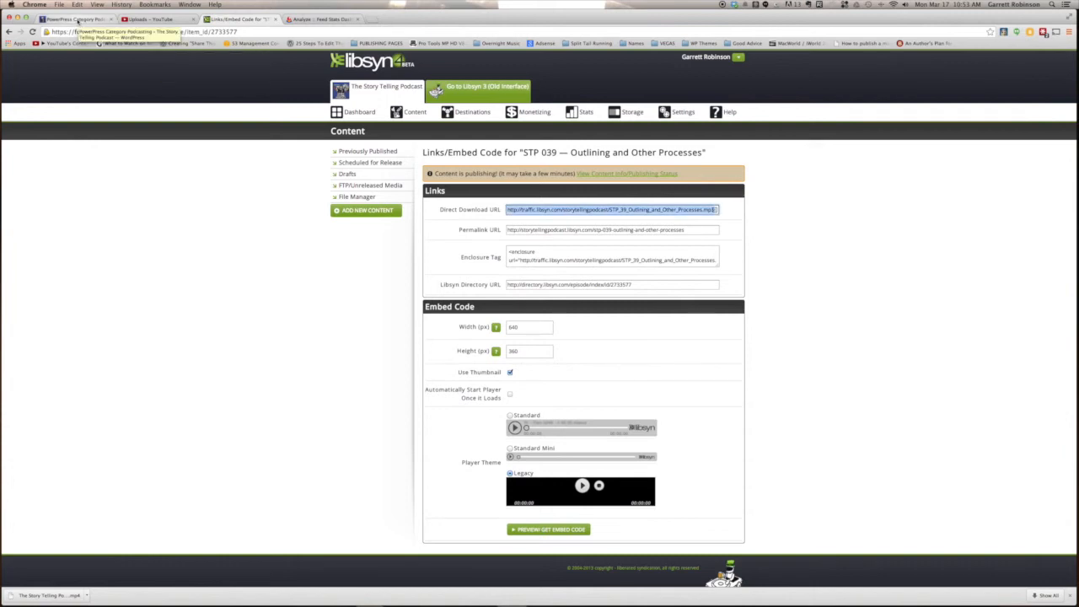
{"action": "left_click", "coordinate": [76, 18]}
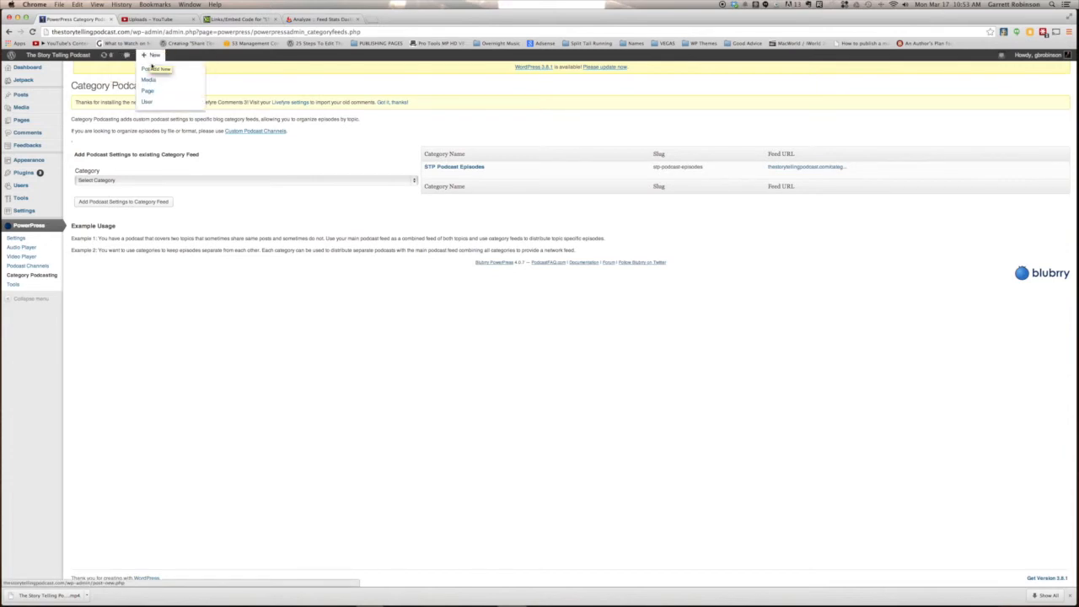
Start a new post titled 'STP 039 — Outlining and Other Processes' and move to its body
{"action": "left_click", "coordinate": [155, 68]}
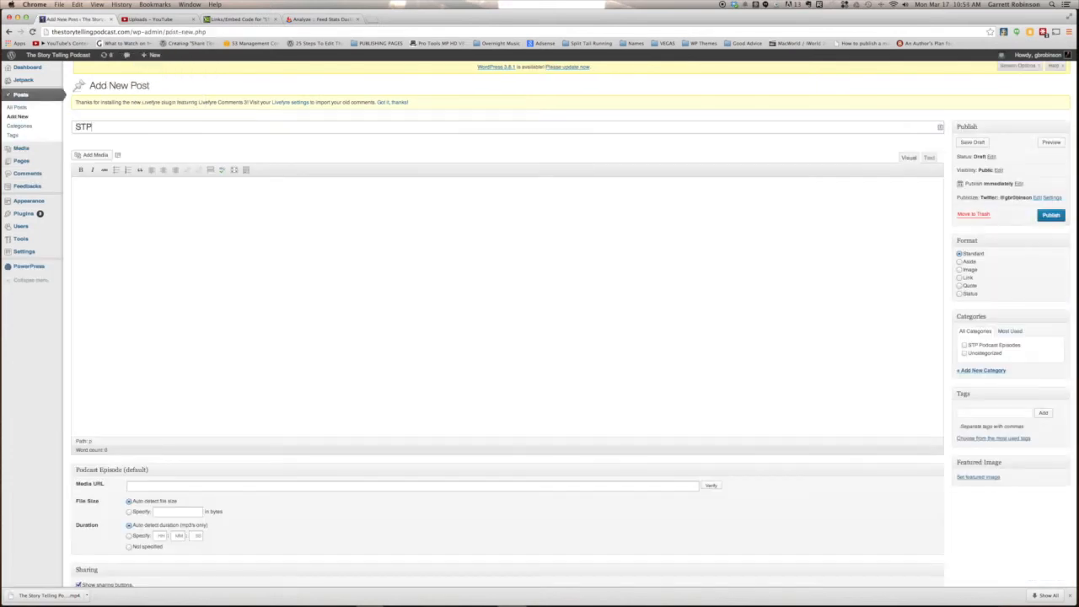
{"action": "type", "text": "039 — Out"}
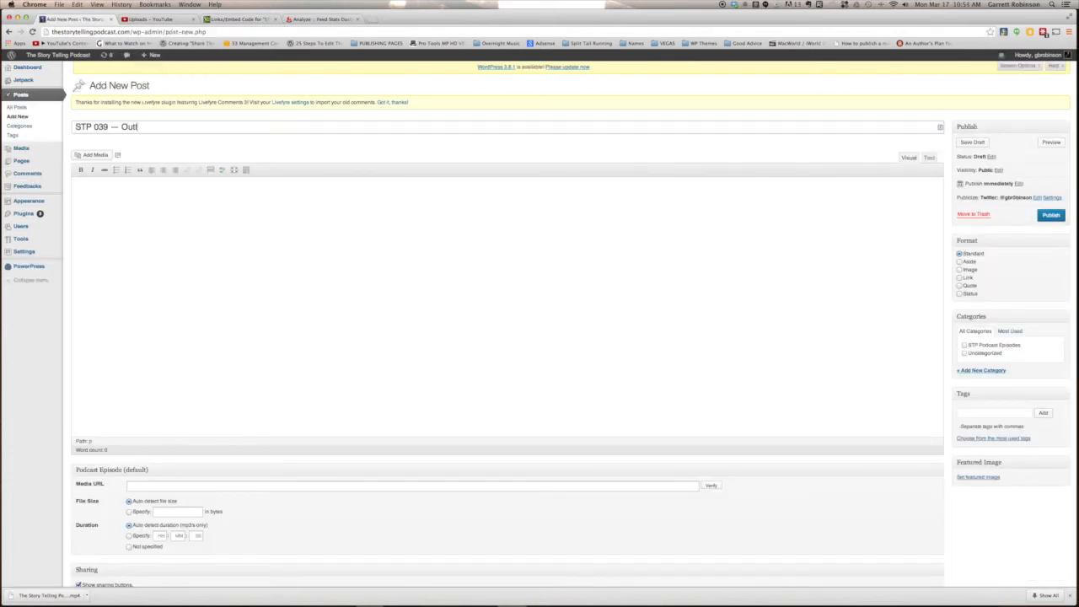
{"action": "type", "text": "lining and Other Processes"}
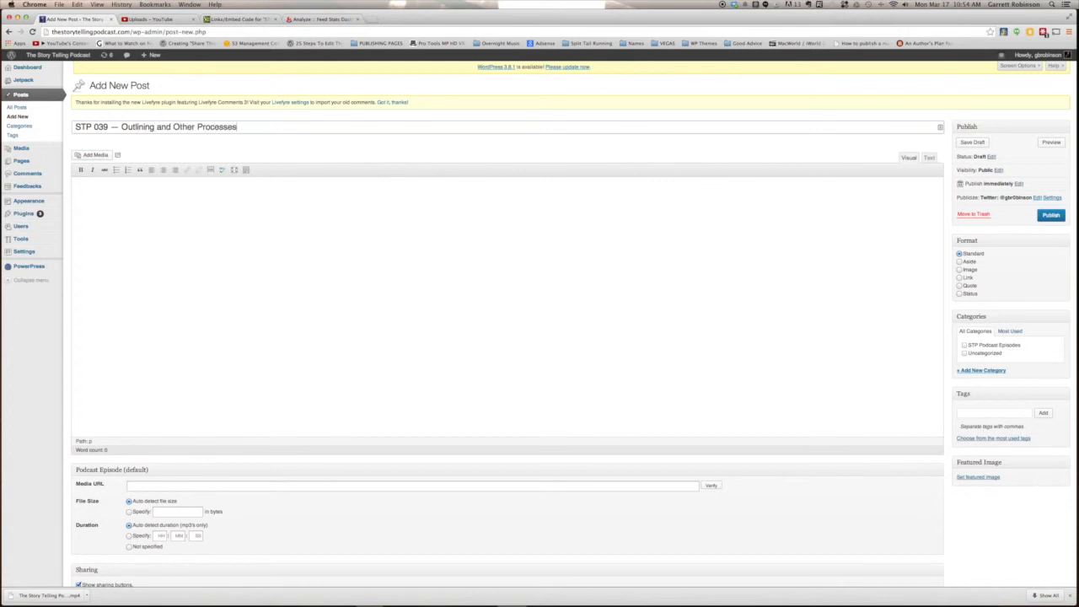
{"action": "mouse_move", "coordinate": [868, 246]}
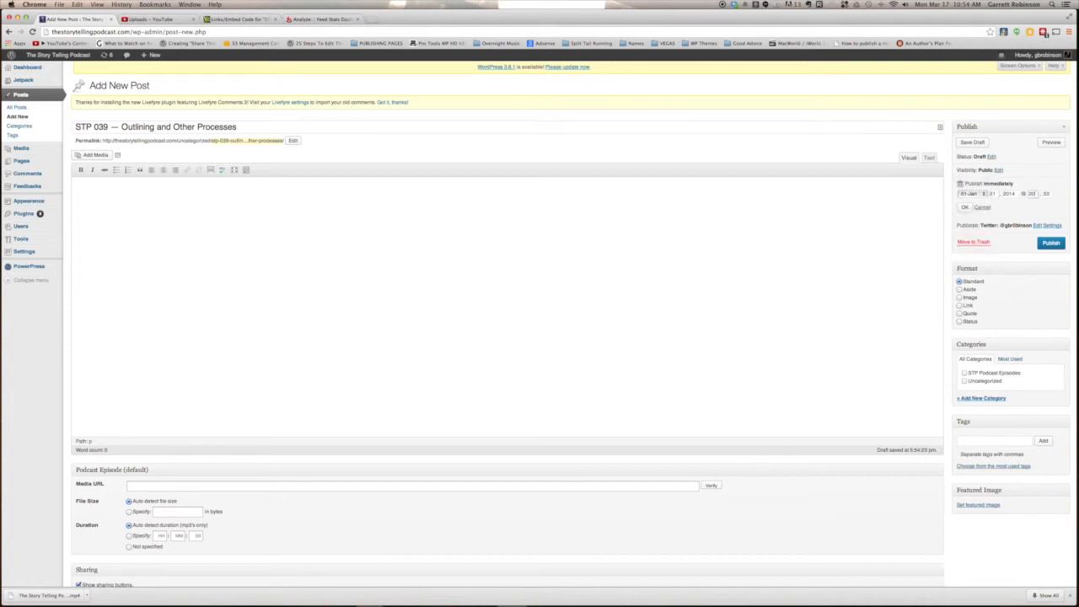
{"action": "left_click", "coordinate": [965, 206]}
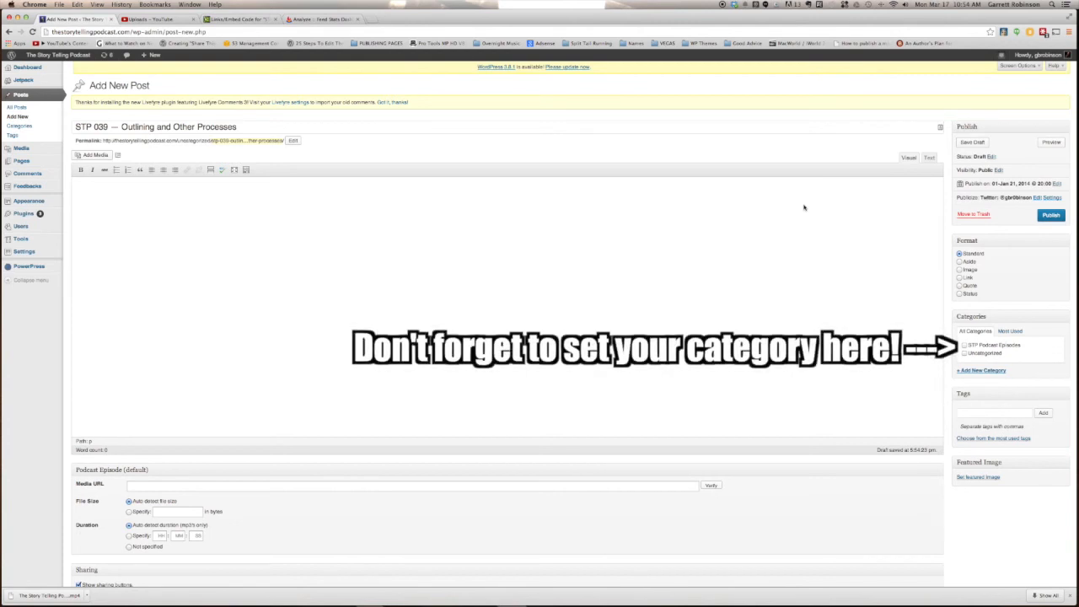
{"action": "mouse_move", "coordinate": [371, 479]}
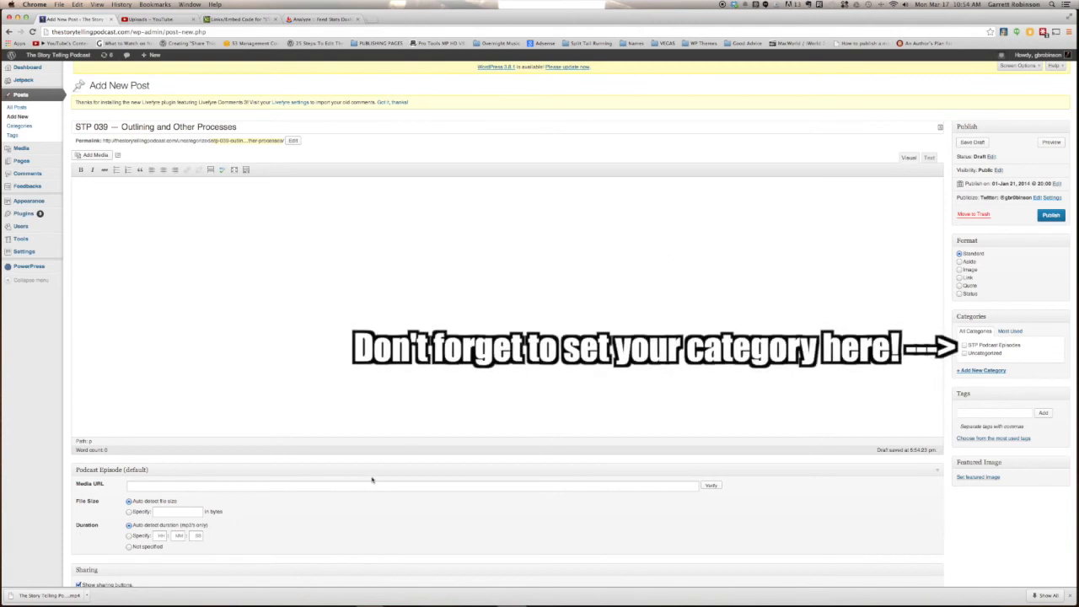
Attach the Libsyn media URL for STP_39_Outlining_and_Other_Processes.mp3 and publish the post
{"action": "type", "text": "http://traffic.libsyn.com/storytellingpodcast/STP_39_Outlining_and_Other_Processes.mp3"}
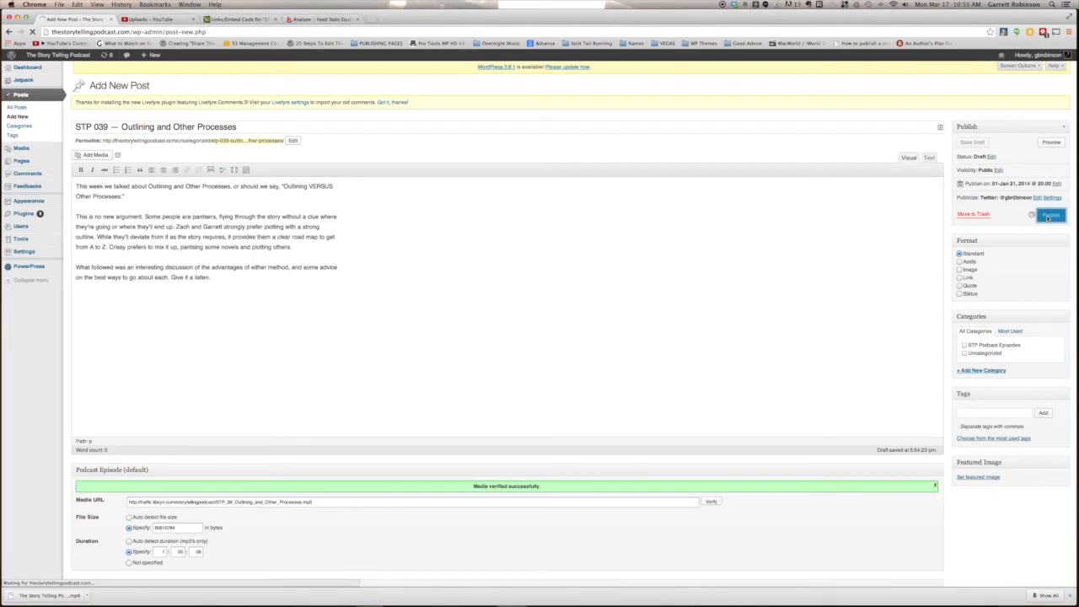
{"action": "left_click", "coordinate": [1051, 216]}
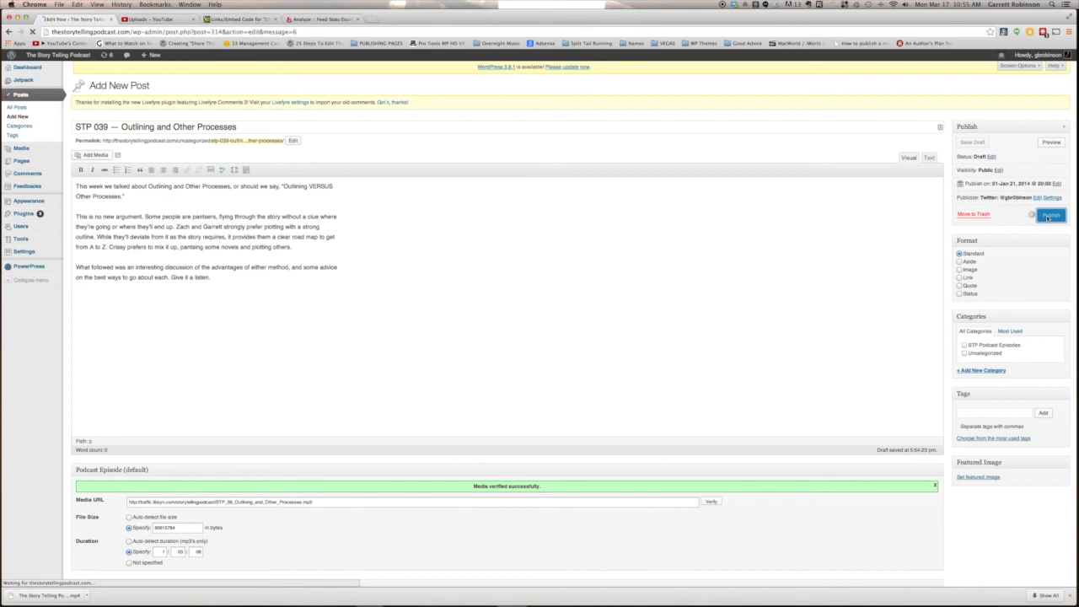
{"action": "left_click", "coordinate": [1051, 216]}
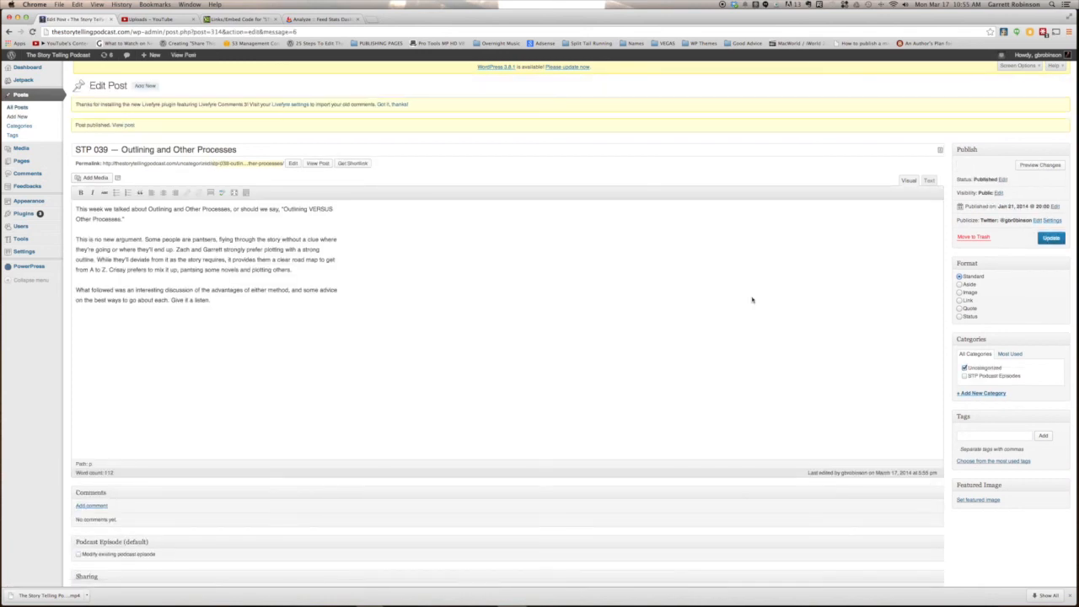